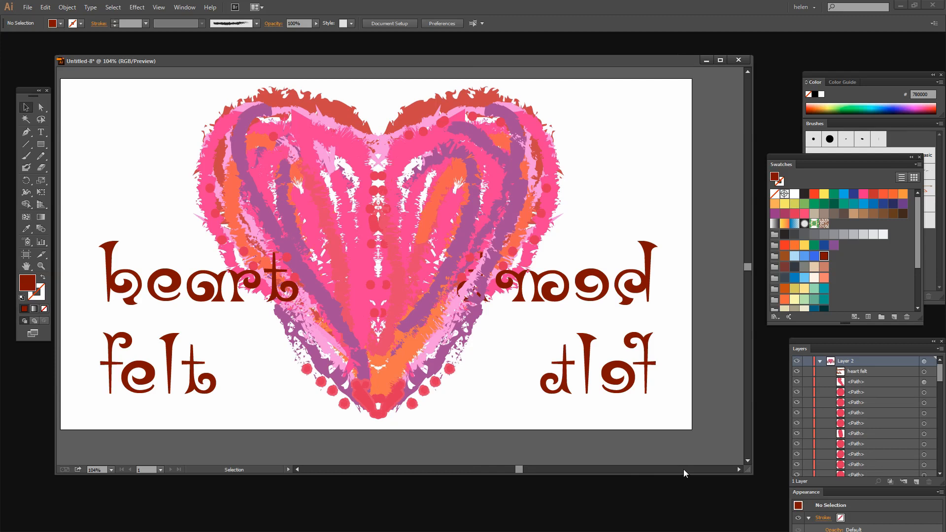
pyautogui.moveTo(358, 452)
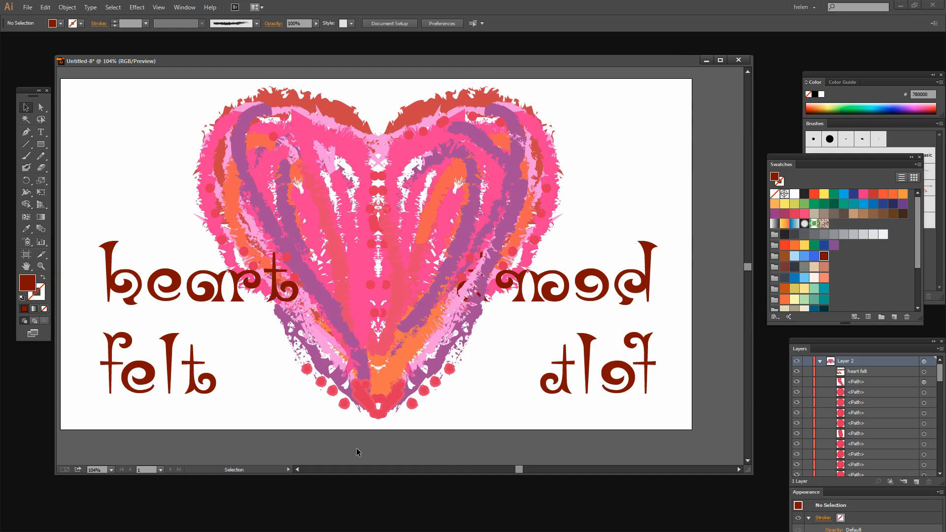
pyautogui.moveTo(290, 368)
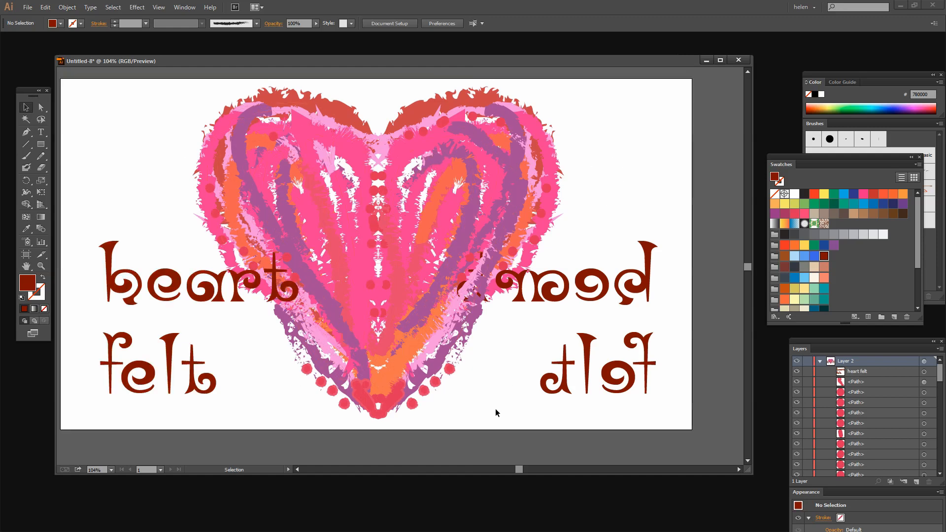
pyautogui.moveTo(495, 409)
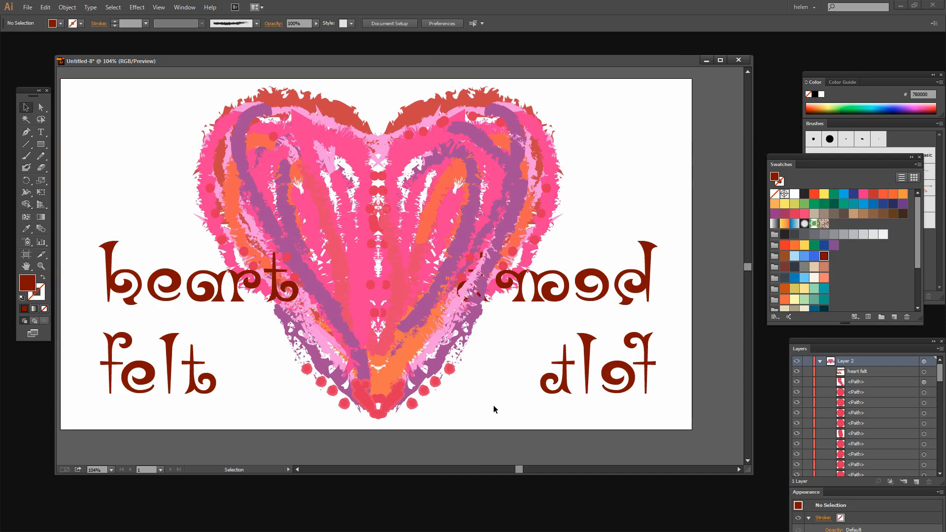
pyautogui.moveTo(374, 437)
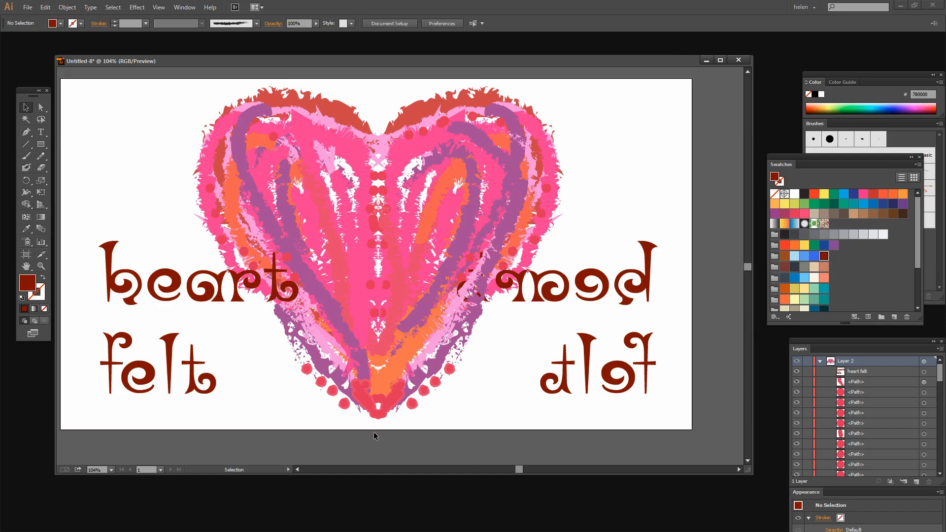
pyautogui.moveTo(386, 438)
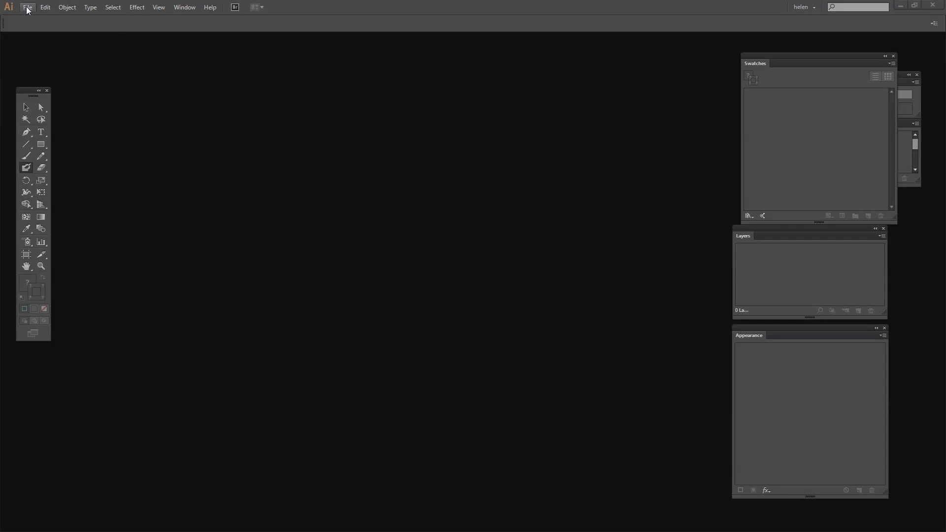
# Create a new blank RGB document of 1232 × 686 pt
pyautogui.click(27, 8)
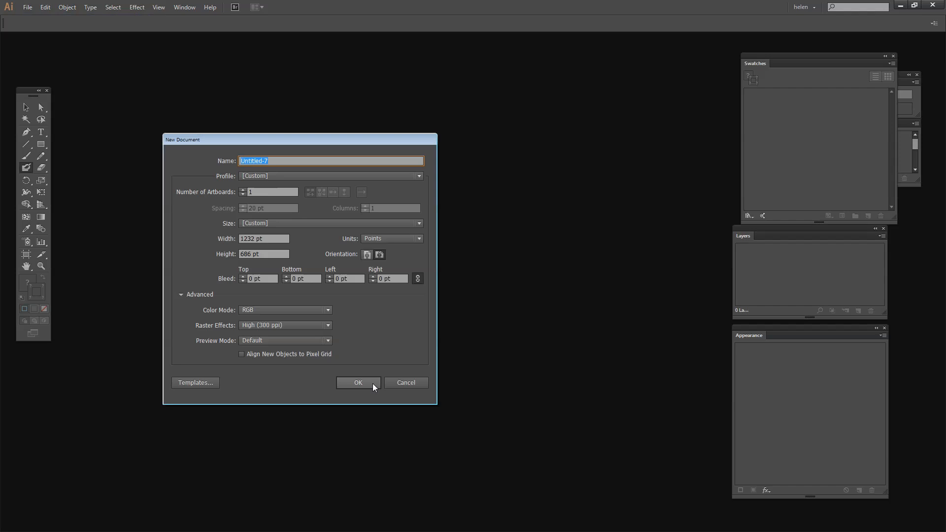
pyautogui.click(359, 383)
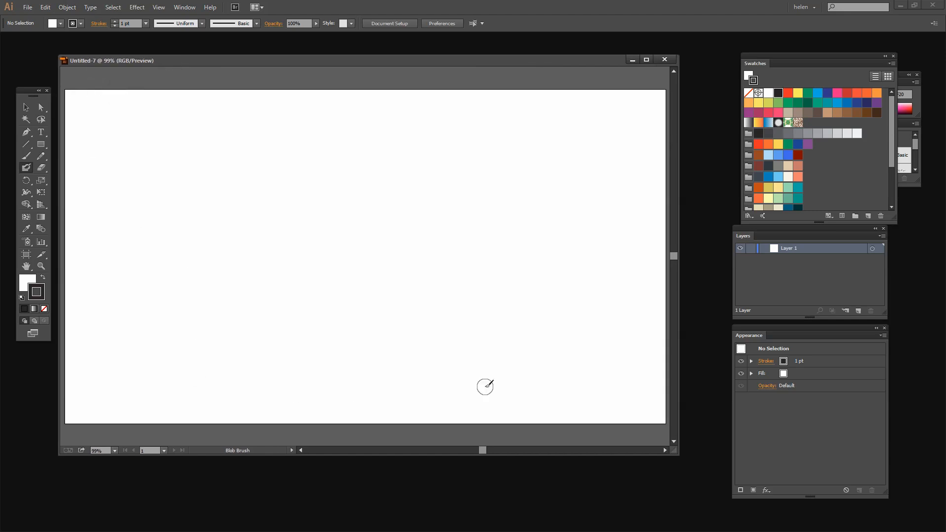
pyautogui.moveTo(532, 363)
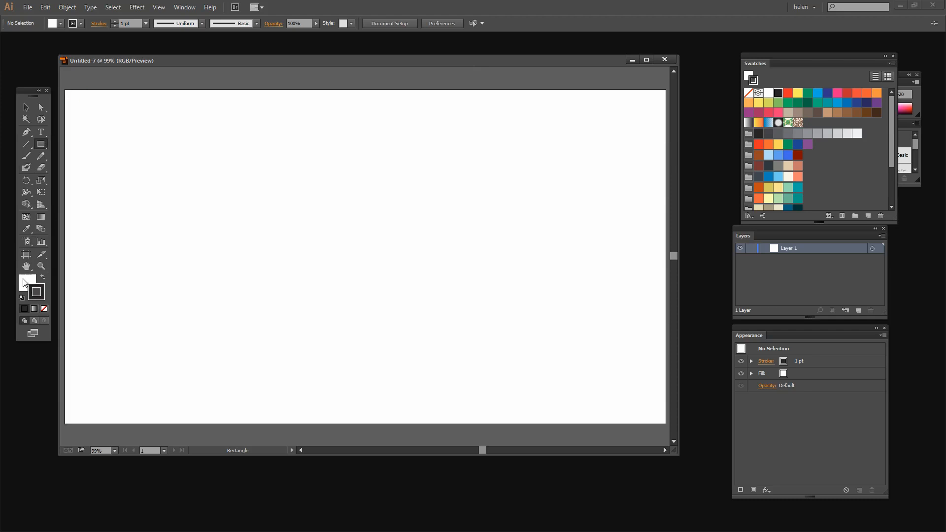
# Set fill and stroke to None and run the artboard-size rectangle script
pyautogui.click(44, 308)
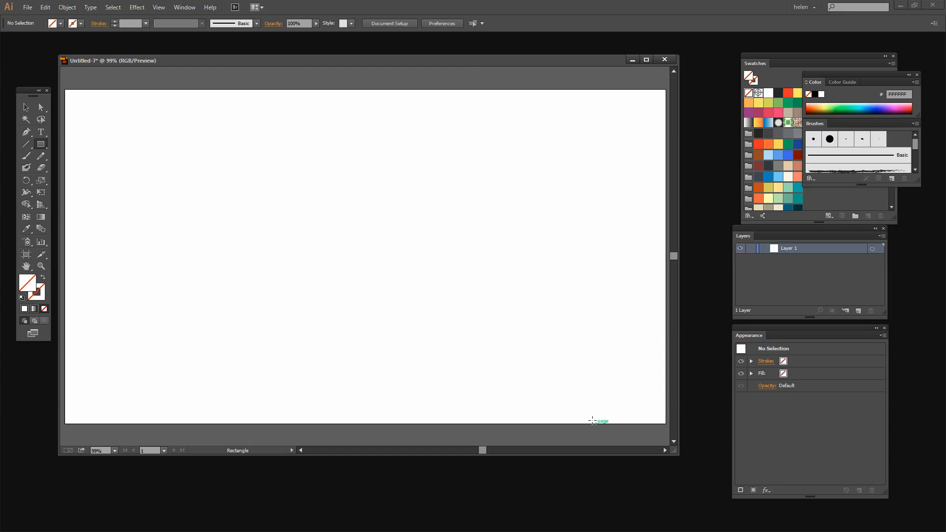
pyautogui.click(28, 7)
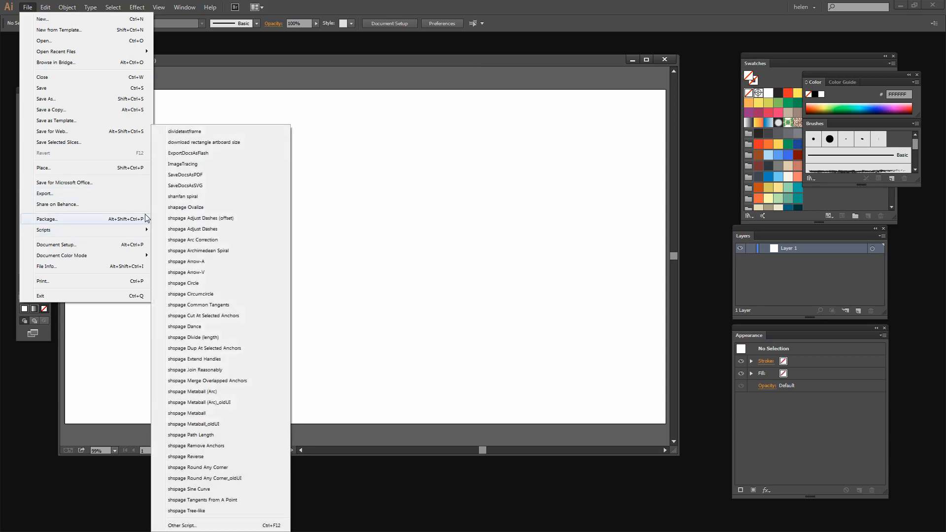
pyautogui.click(205, 142)
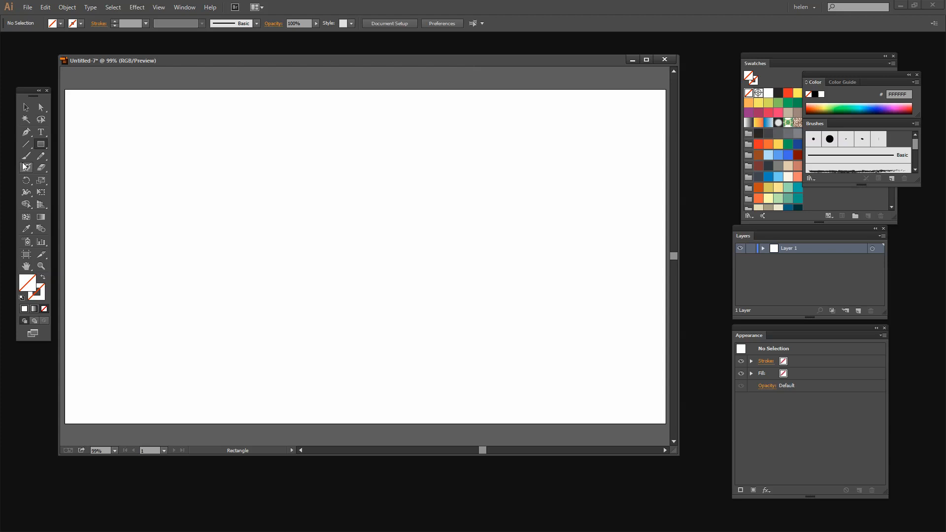
pyautogui.moveTo(118, 162)
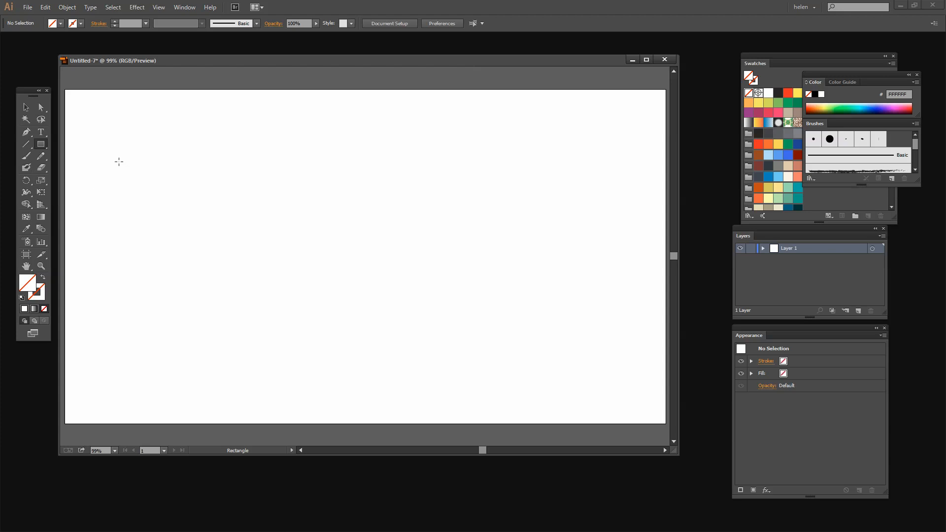
pyautogui.moveTo(116, 145)
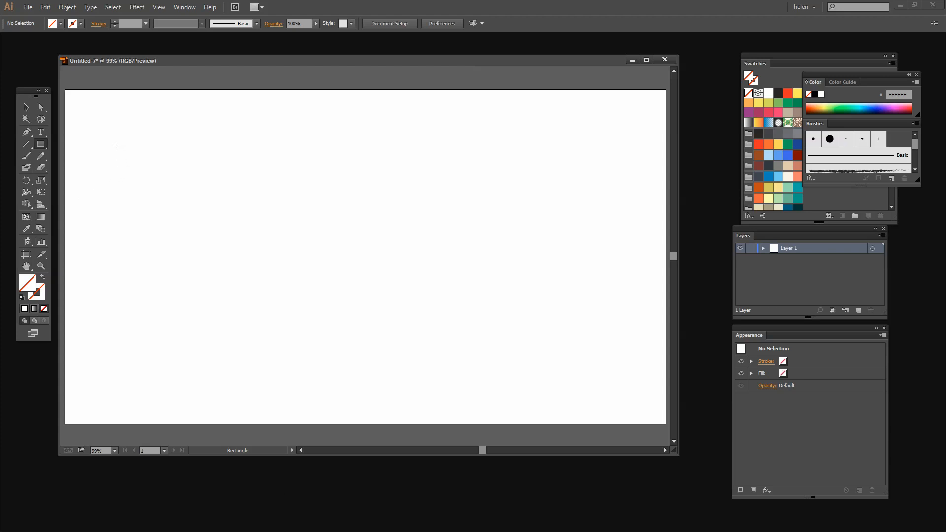
pyautogui.moveTo(139, 141)
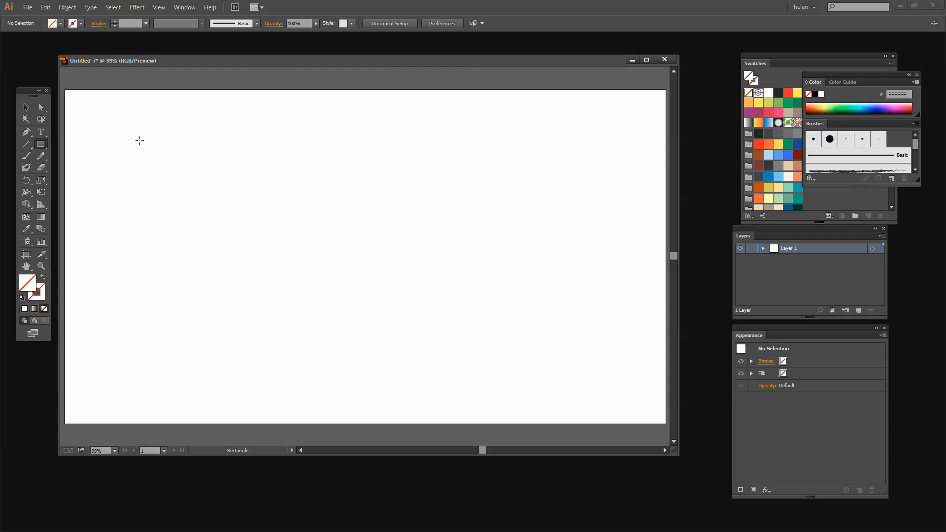
pyautogui.moveTo(118, 118)
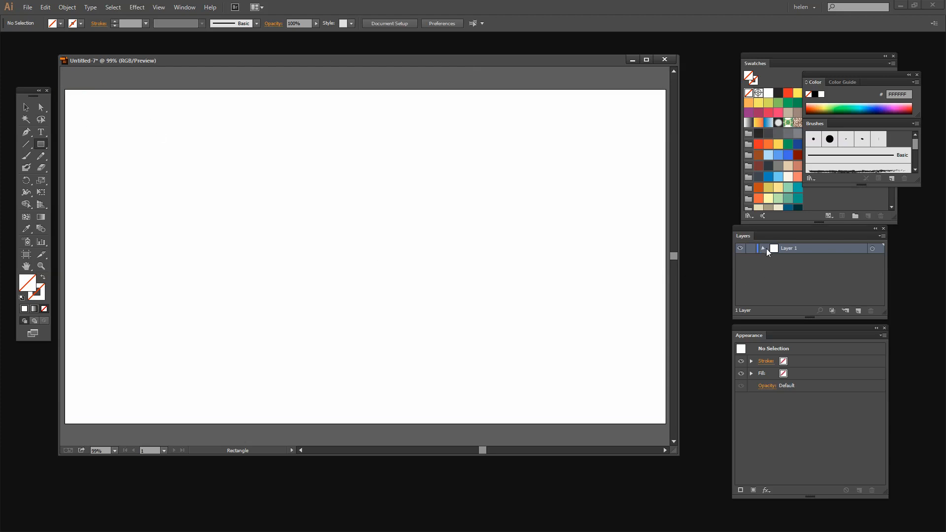
# Expand Layer 1 to show its rectangle path and target the layer for effects
pyautogui.click(763, 248)
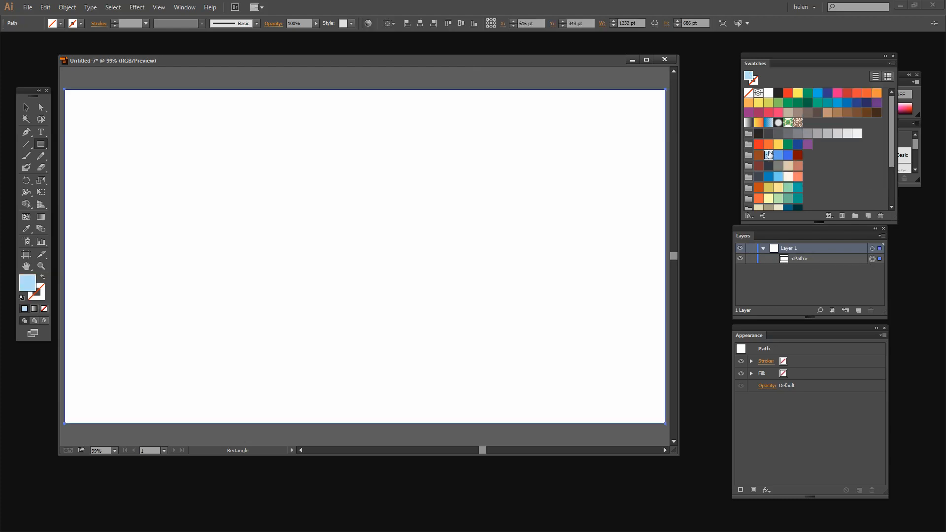
pyautogui.click(768, 155)
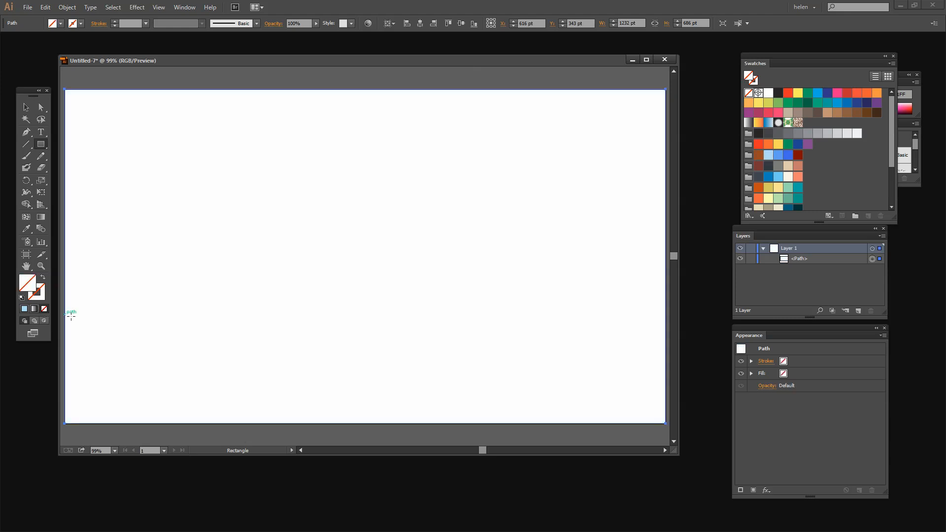
pyautogui.moveTo(107, 314)
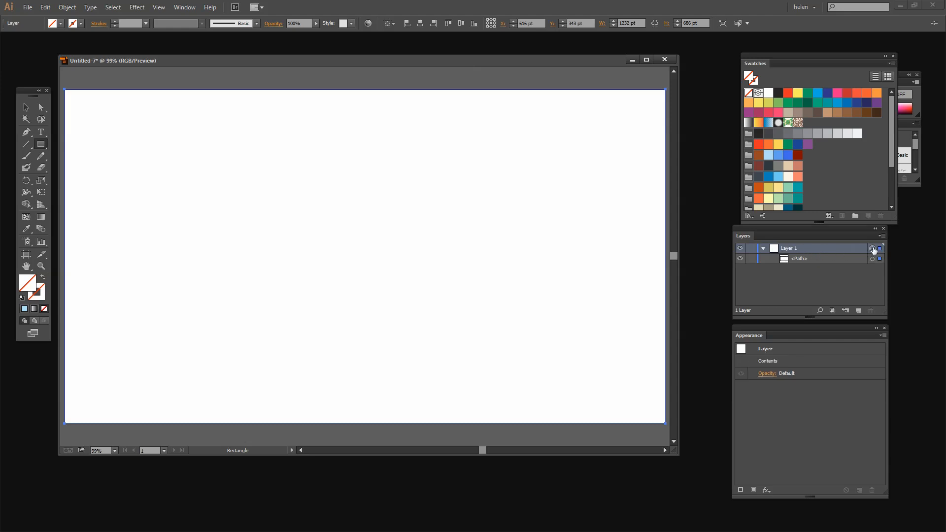
pyautogui.click(184, 7)
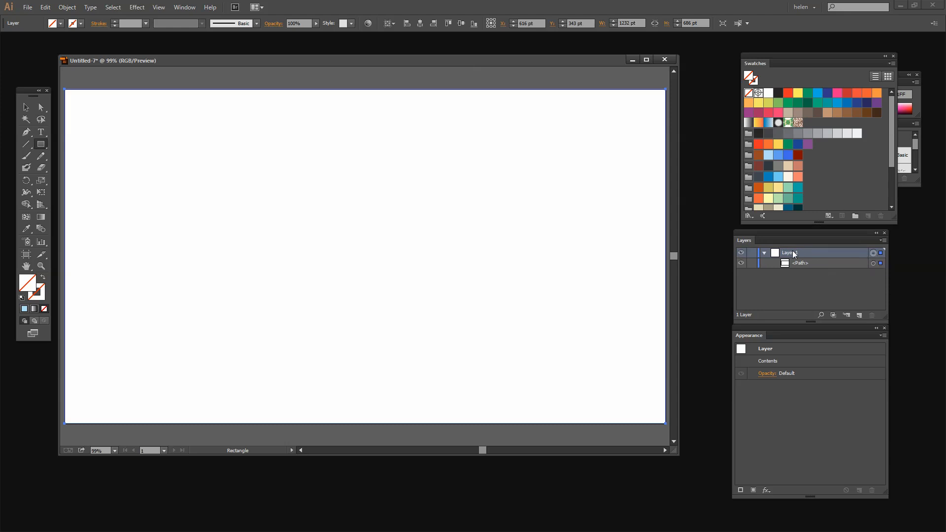
pyautogui.moveTo(873, 253)
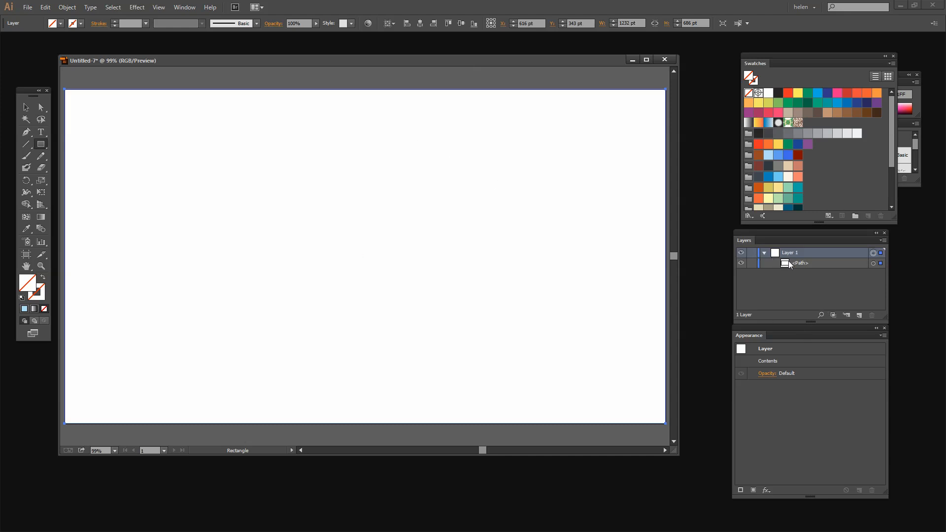
pyautogui.moveTo(874, 252)
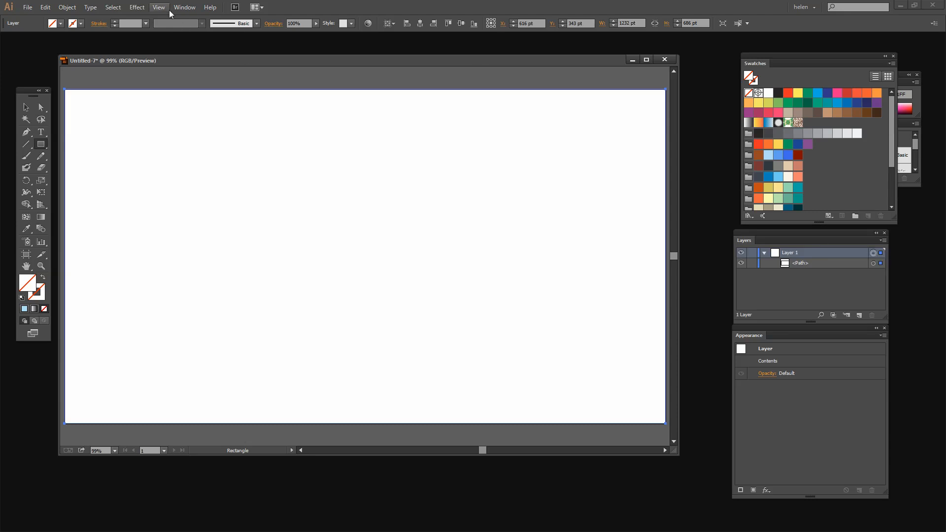
# Apply a Transform effect to Layer 1 with Reflect X and one copy
pyautogui.click(136, 7)
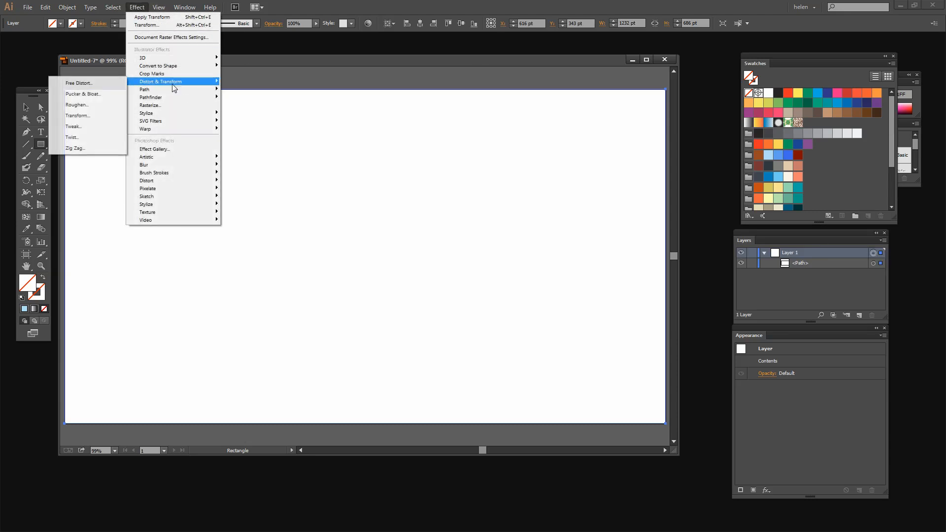
pyautogui.click(78, 115)
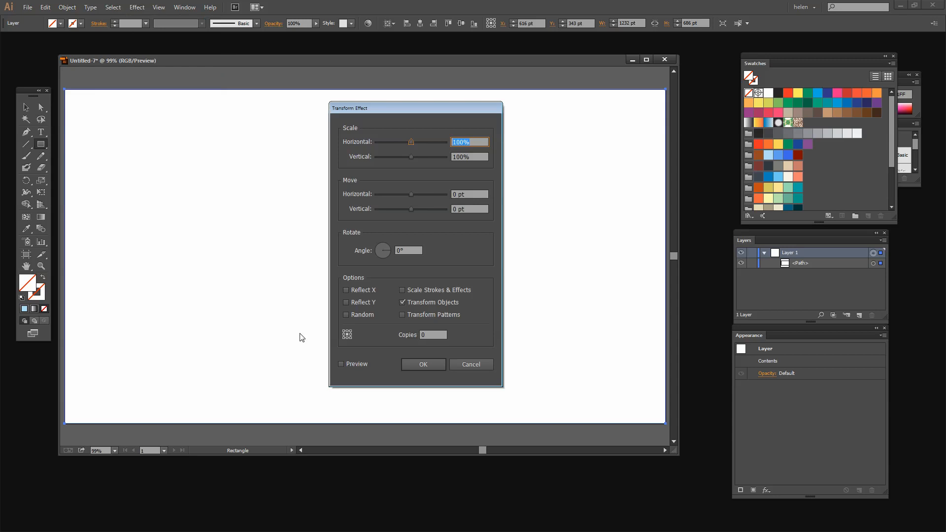
pyautogui.moveTo(340, 373)
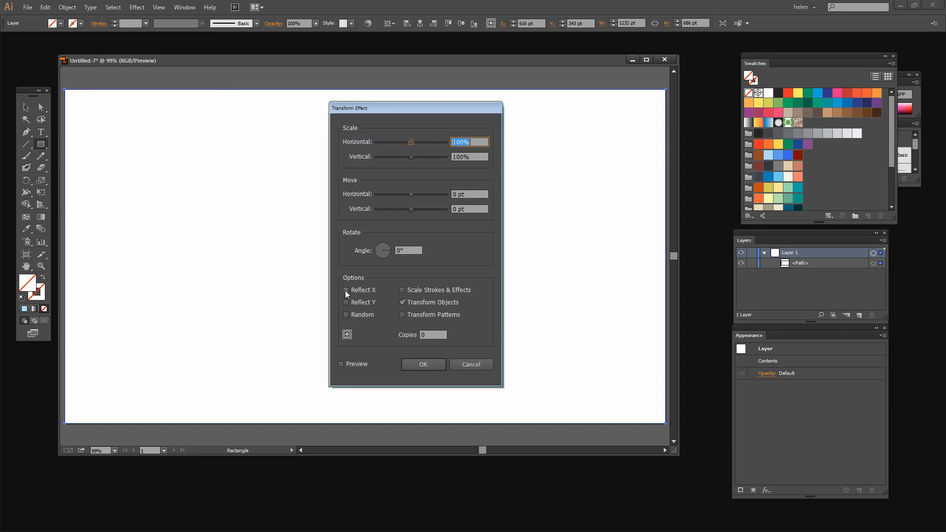
pyautogui.click(346, 290)
pyautogui.write('1')
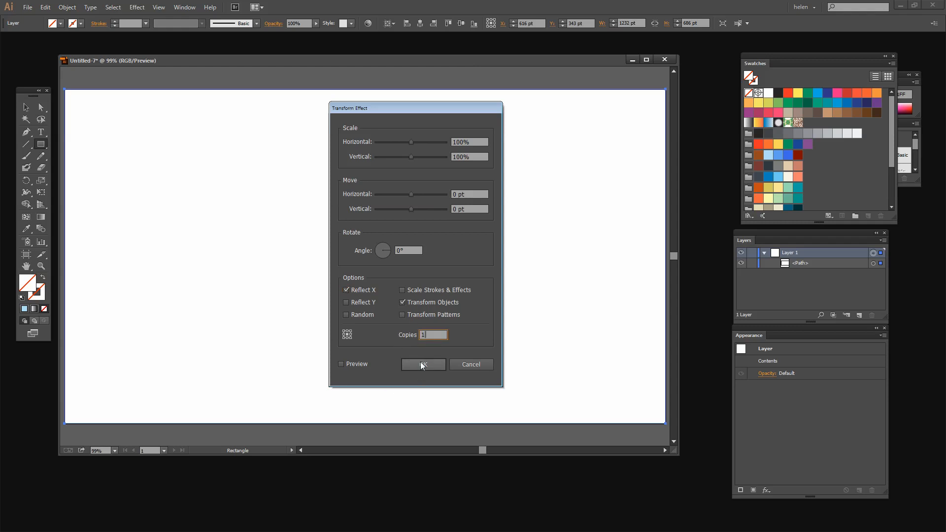
pyautogui.click(423, 364)
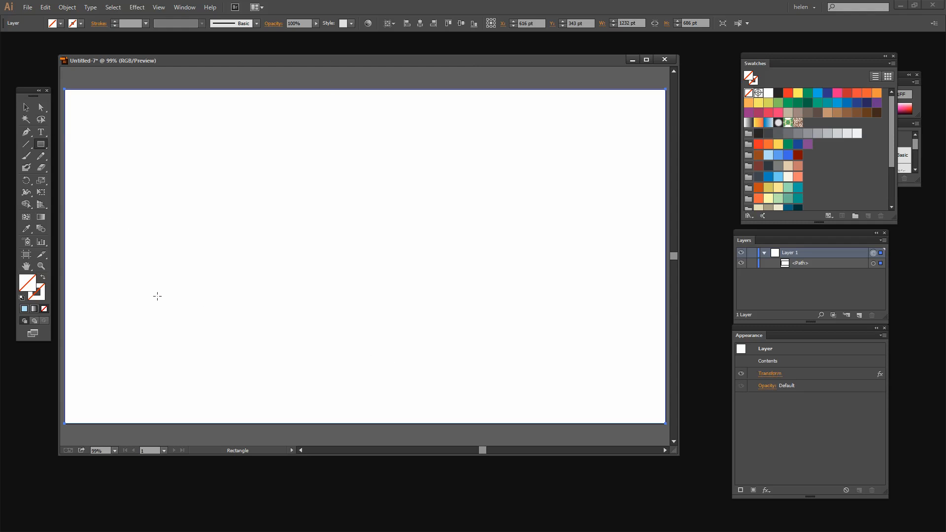
pyautogui.moveTo(249, 265)
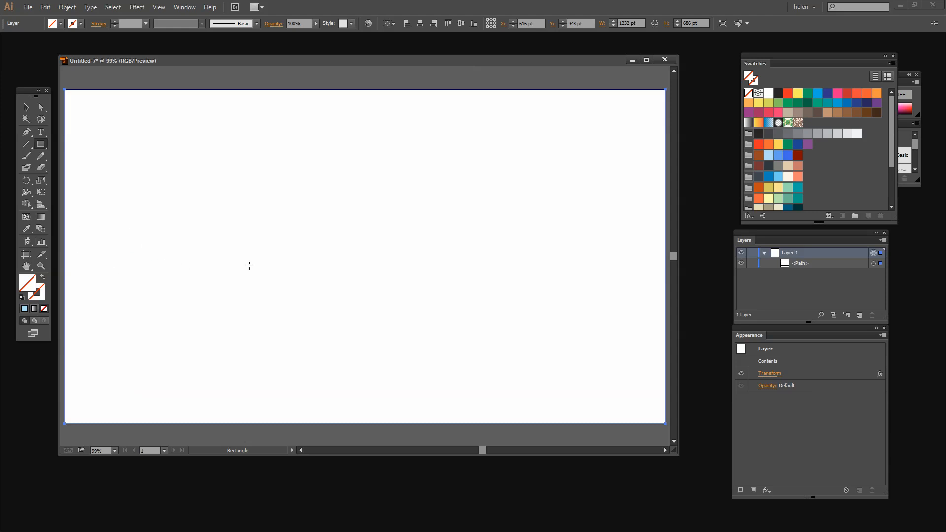
pyautogui.moveTo(495, 210)
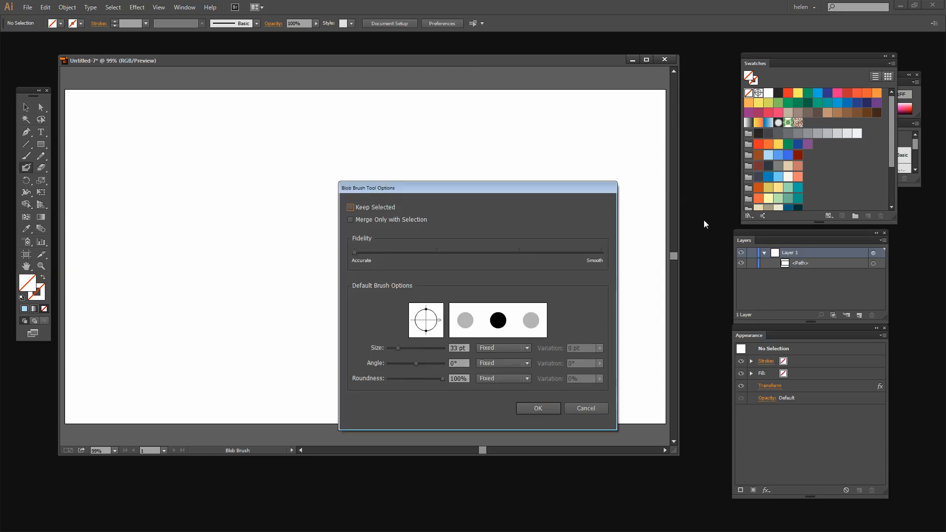
# Confirm the 33 pt Blob Brush settings and choose the mint green fill swatch
pyautogui.click(538, 408)
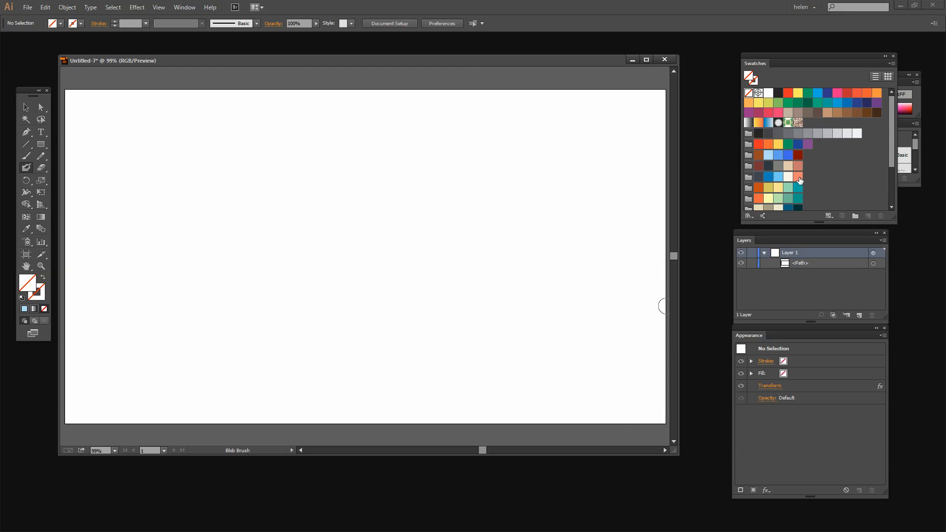
pyautogui.click(788, 187)
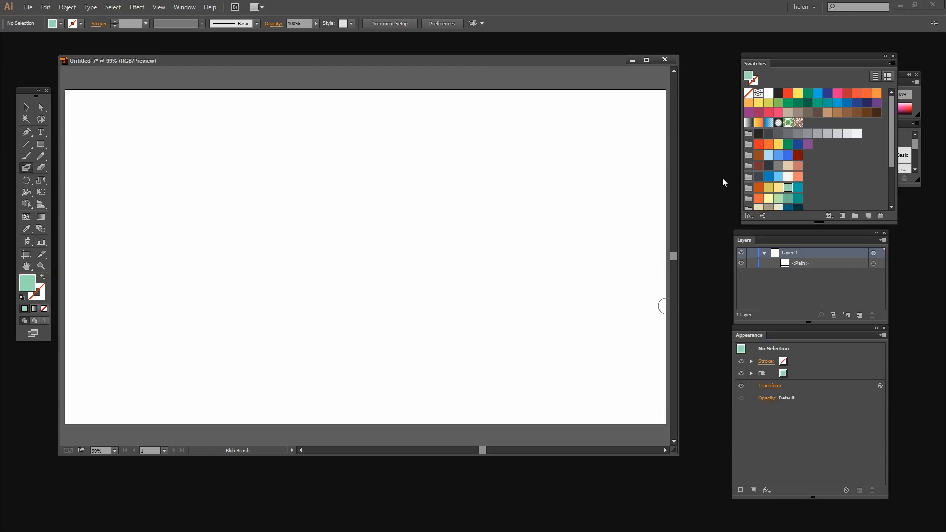
pyautogui.moveTo(156, 176)
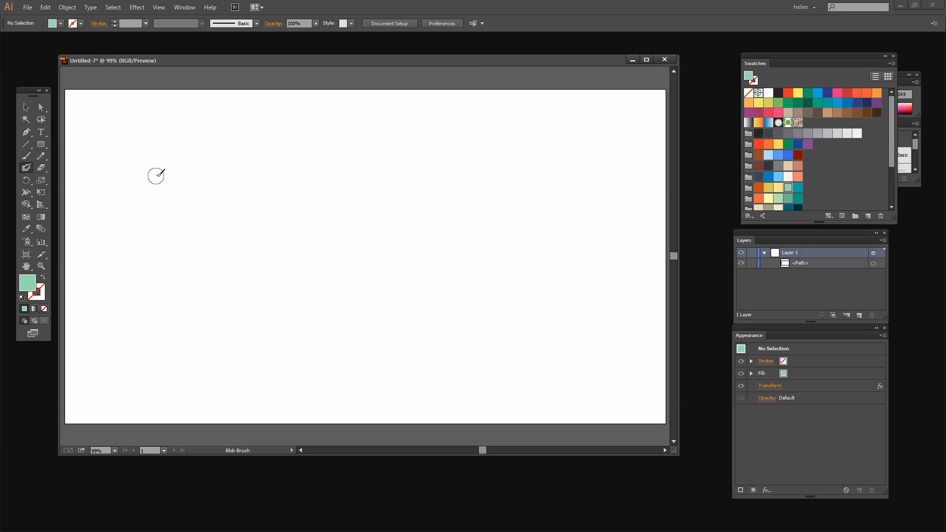
pyautogui.moveTo(187, 230)
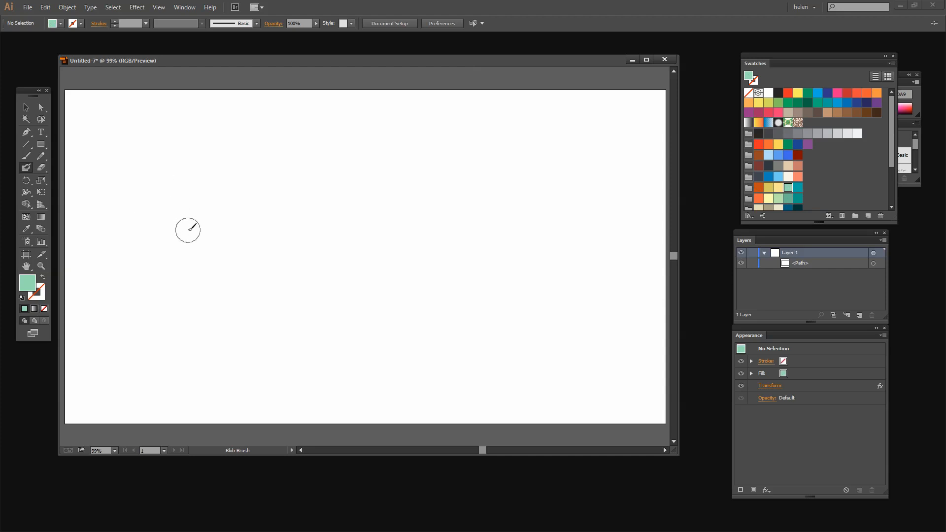
pyautogui.moveTo(171, 205)
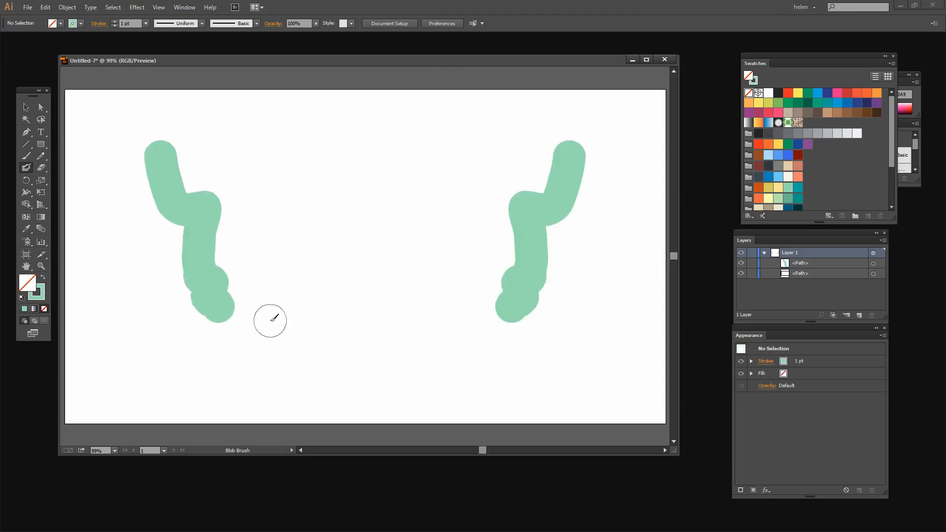
pyautogui.moveTo(527, 181)
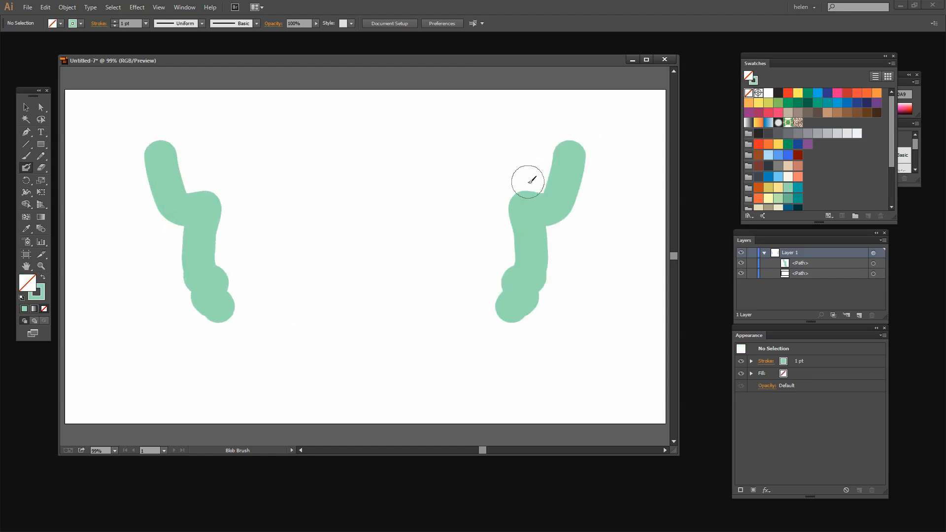
pyautogui.moveTo(414, 160)
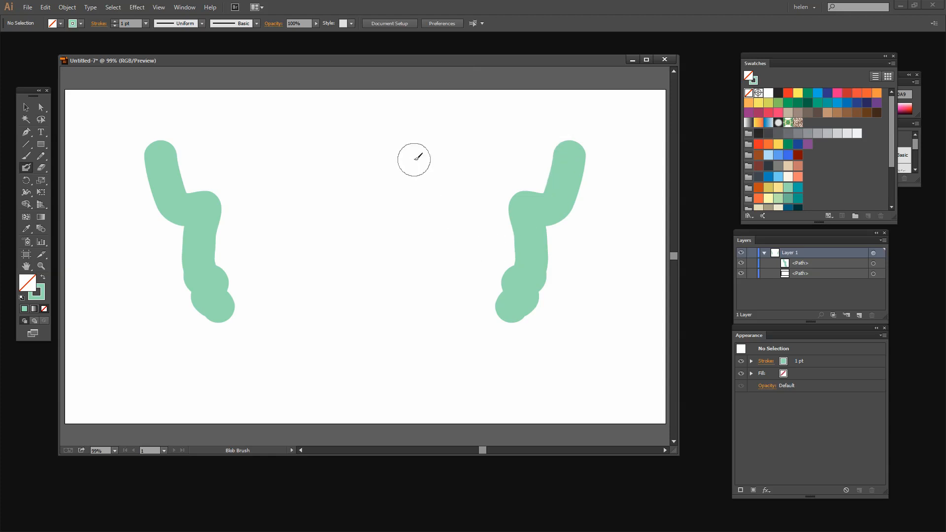
# Paint mint green strokes and a wide bottom shape that mirror horizontally
pyautogui.click(509, 378)
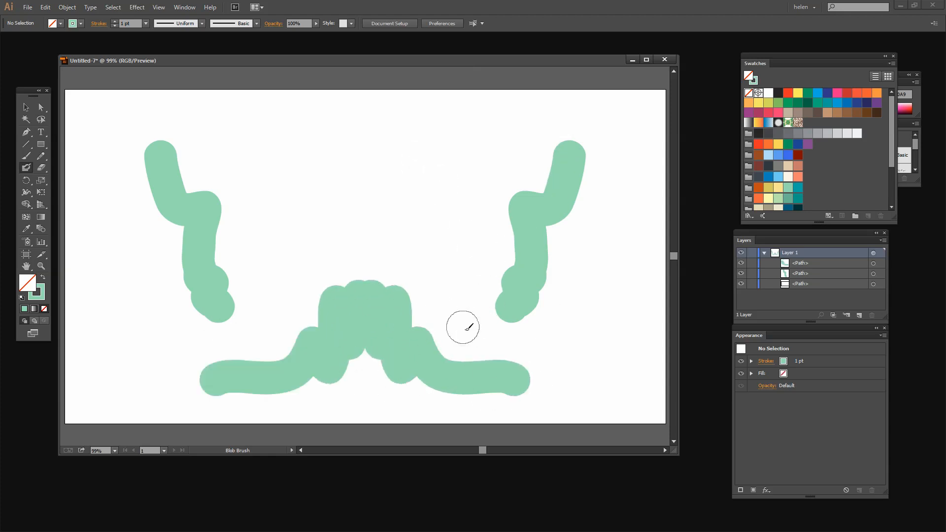
pyautogui.moveTo(270, 331)
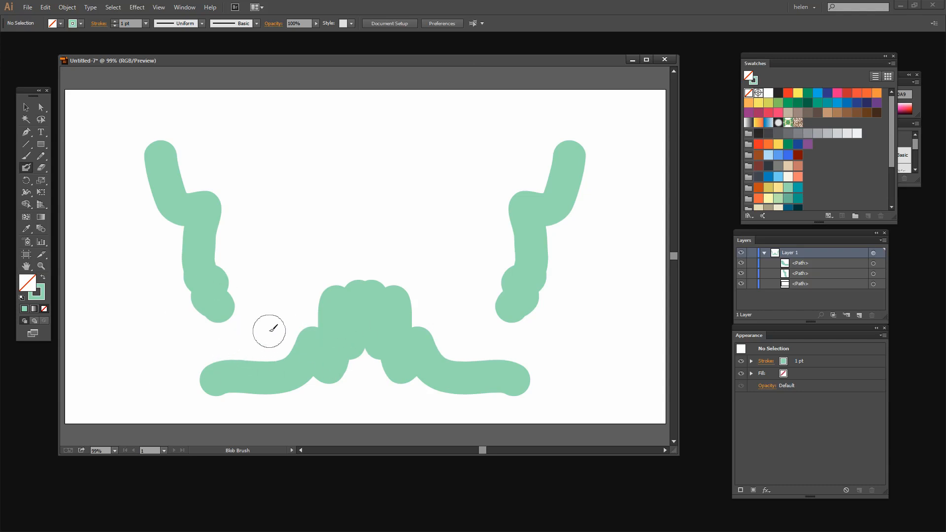
pyautogui.moveTo(539, 217)
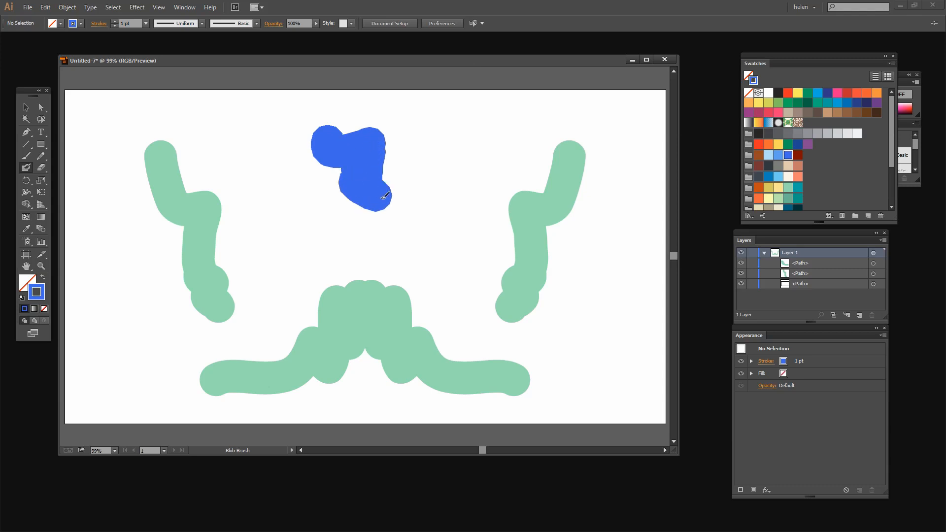
# Paint a blue blob near the top centre, mirrored automatically with coral dots
pyautogui.moveTo(374, 193); pyautogui.dragTo(319, 205)
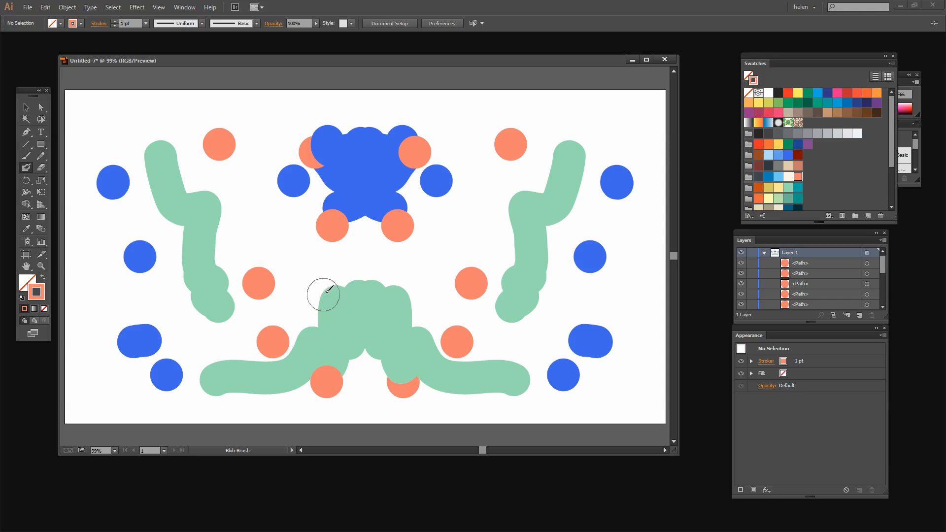
pyautogui.moveTo(53, 203)
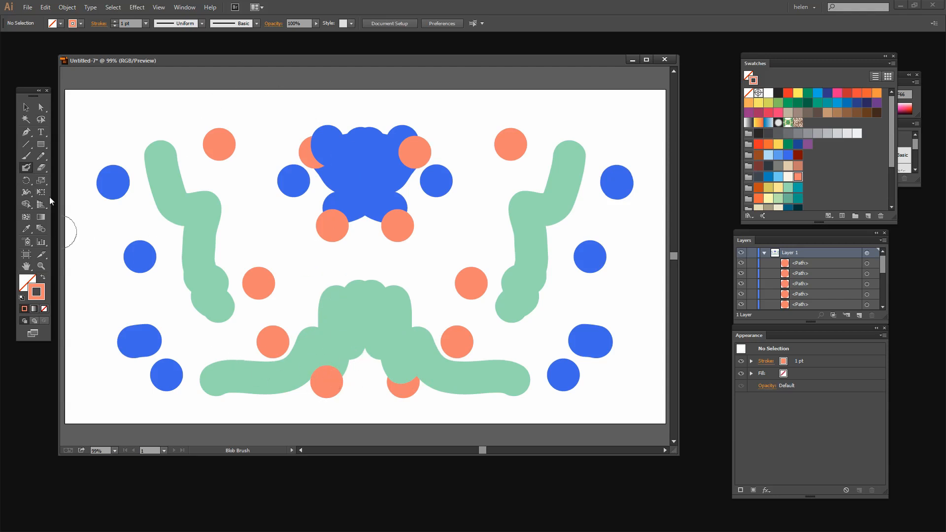
pyautogui.moveTo(268, 191)
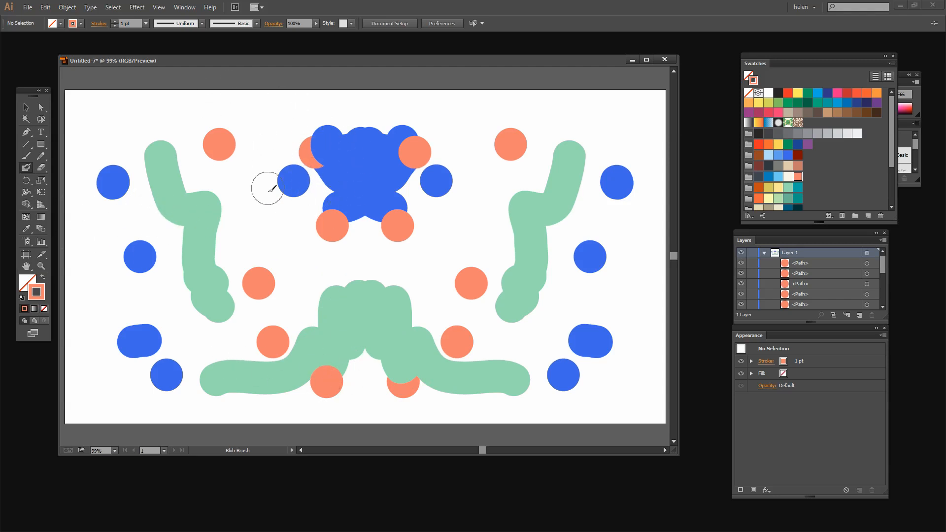
pyautogui.moveTo(35, 292)
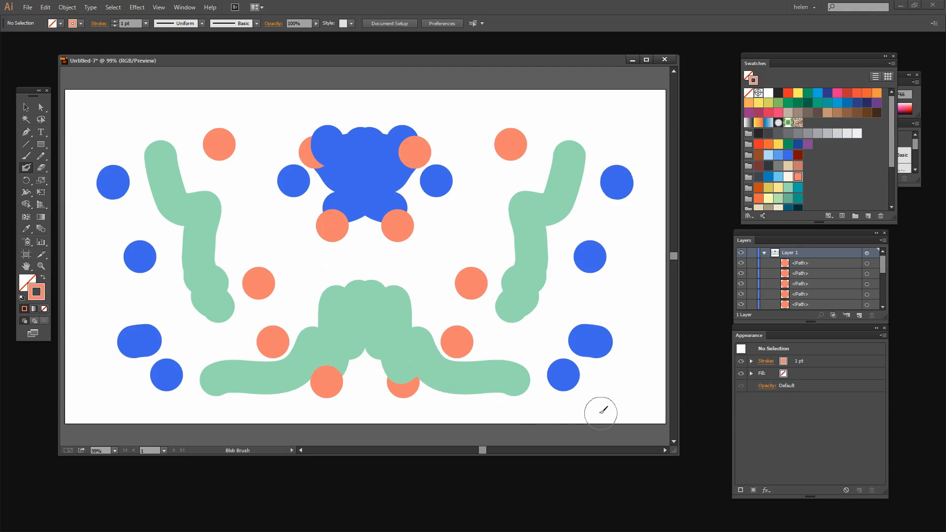
pyautogui.moveTo(414, 262)
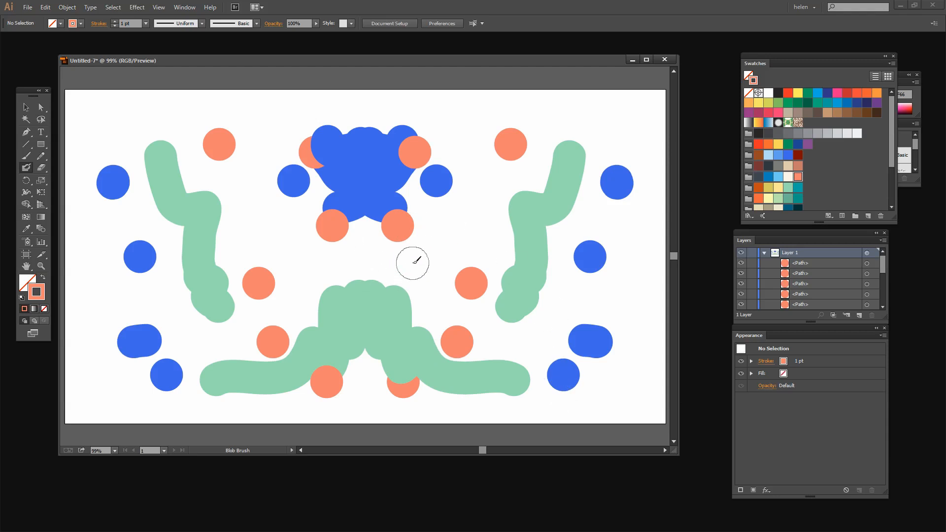
pyautogui.moveTo(556, 432)
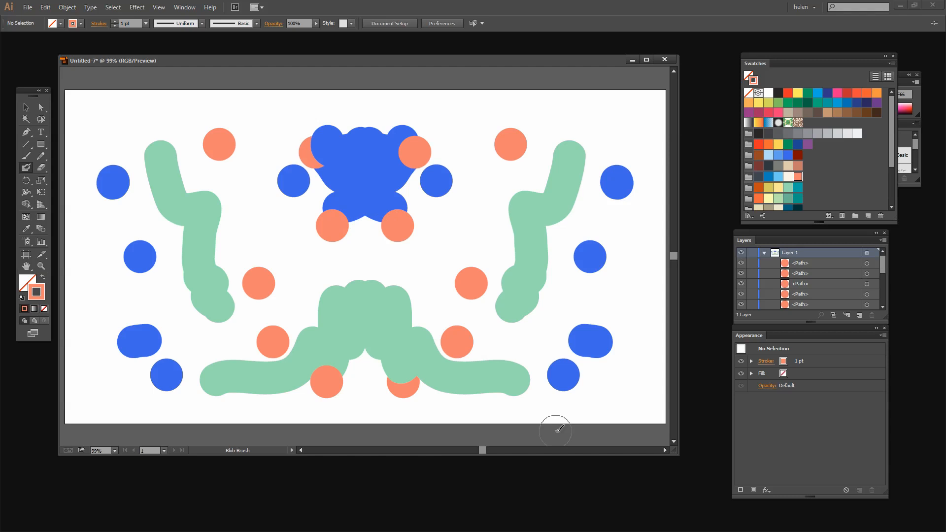
pyautogui.moveTo(692, 328)
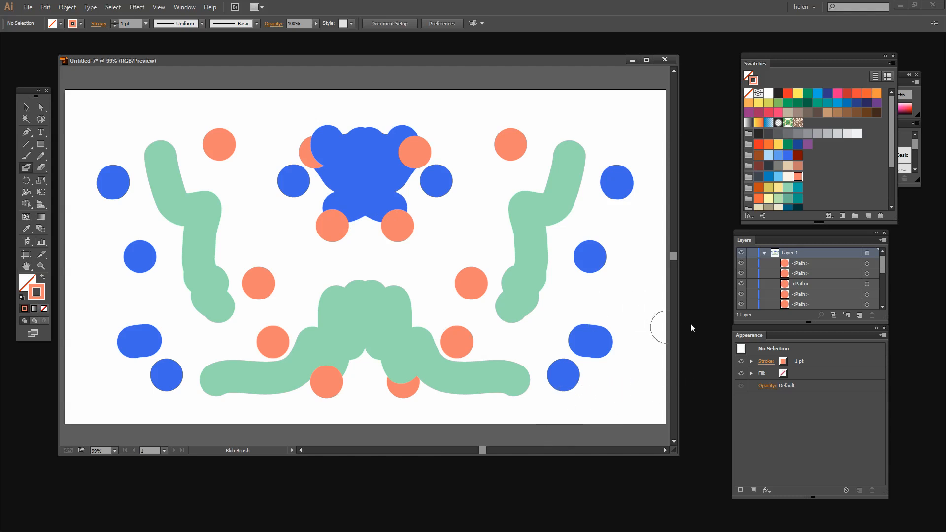
pyautogui.moveTo(798, 339)
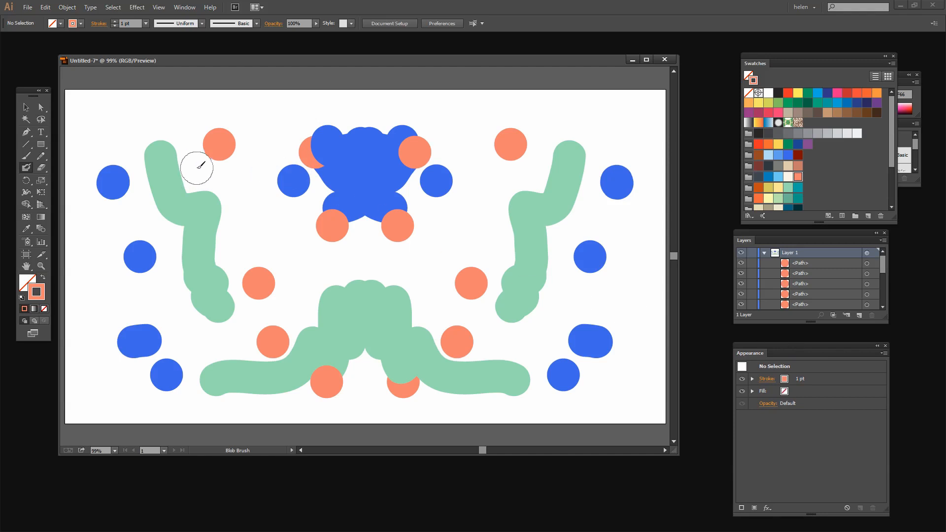
pyautogui.moveTo(365, 201)
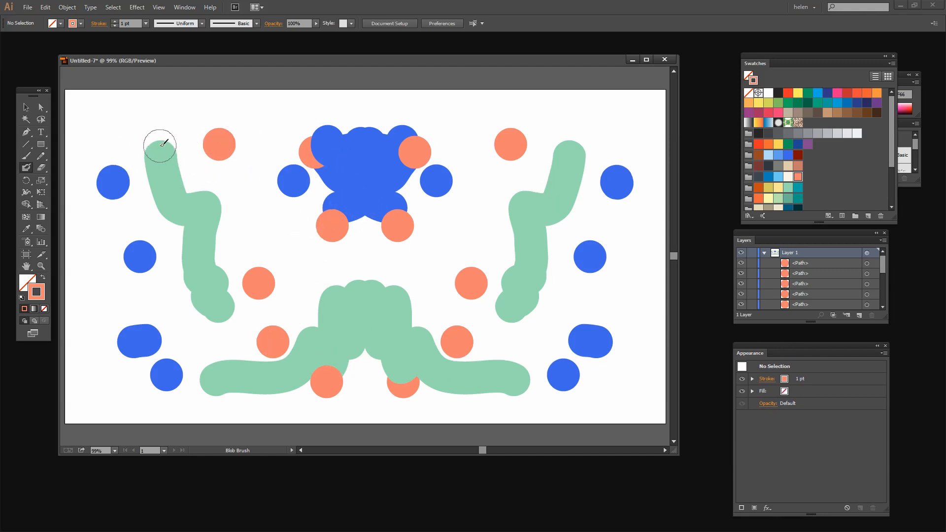
pyautogui.moveTo(291, 330)
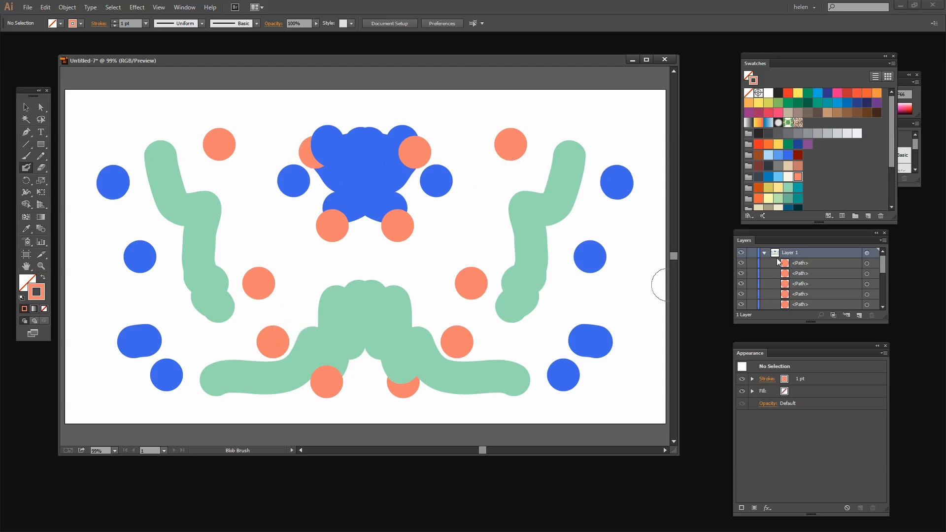
pyautogui.moveTo(345, 235)
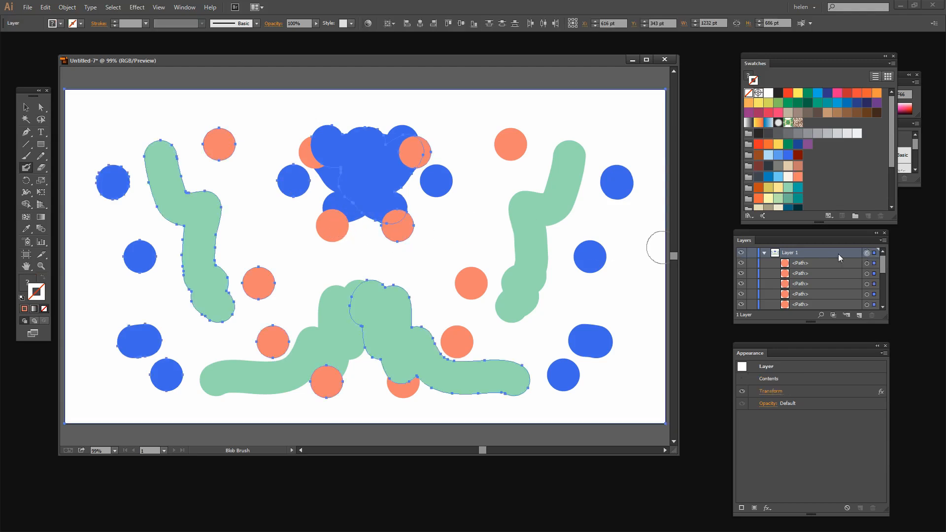
pyautogui.moveTo(810, 248)
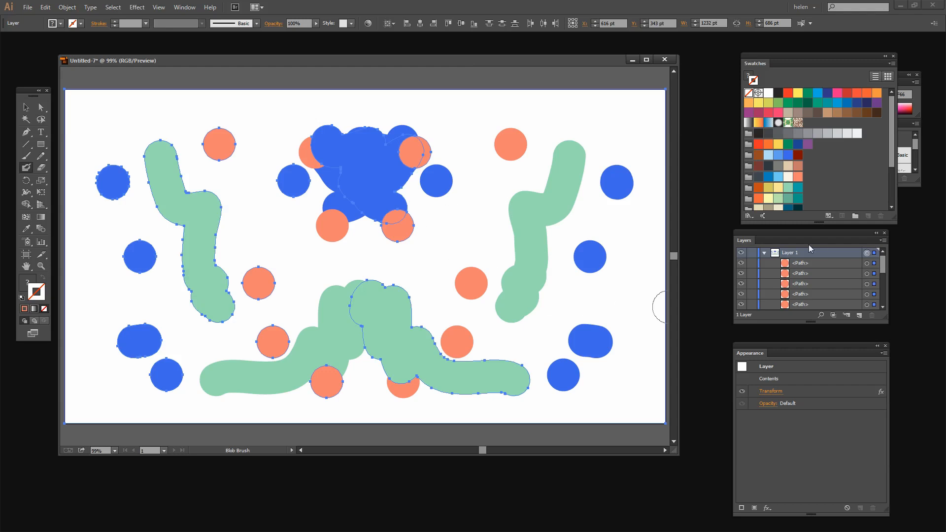
pyautogui.moveTo(770, 394)
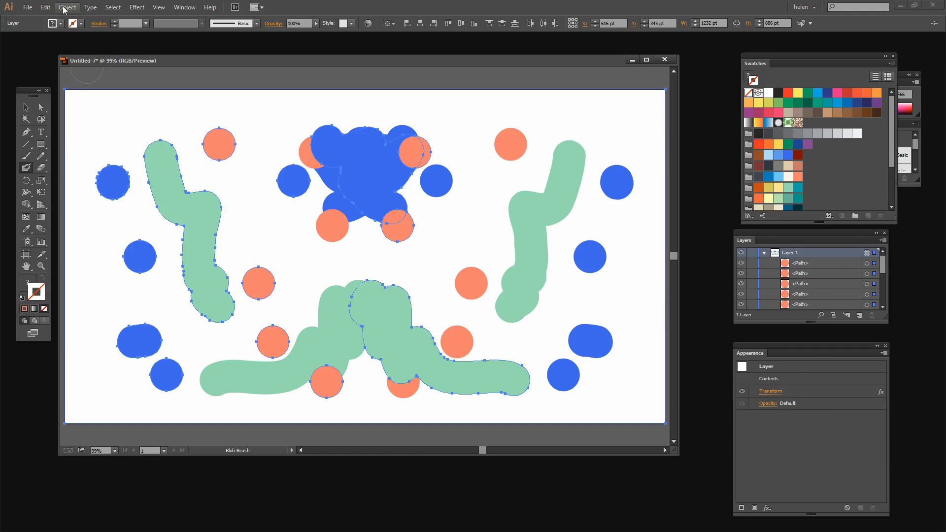
# Expand Appearance so the mirrored shapes become real editable paths
pyautogui.click(67, 8)
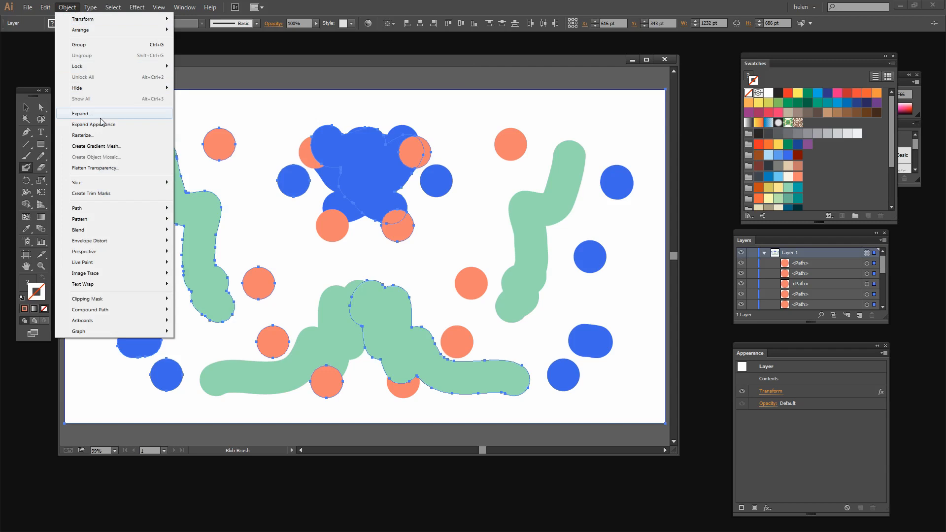
pyautogui.click(81, 113)
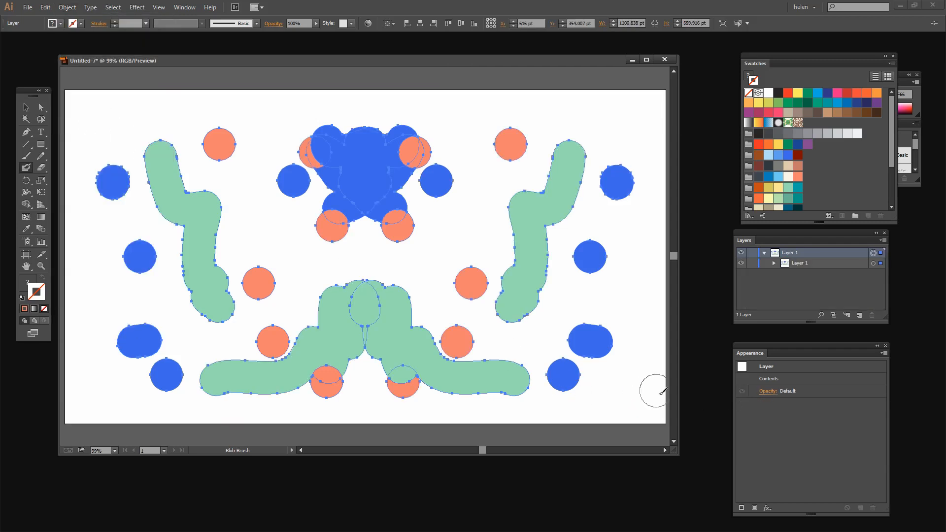
pyautogui.moveTo(793, 388)
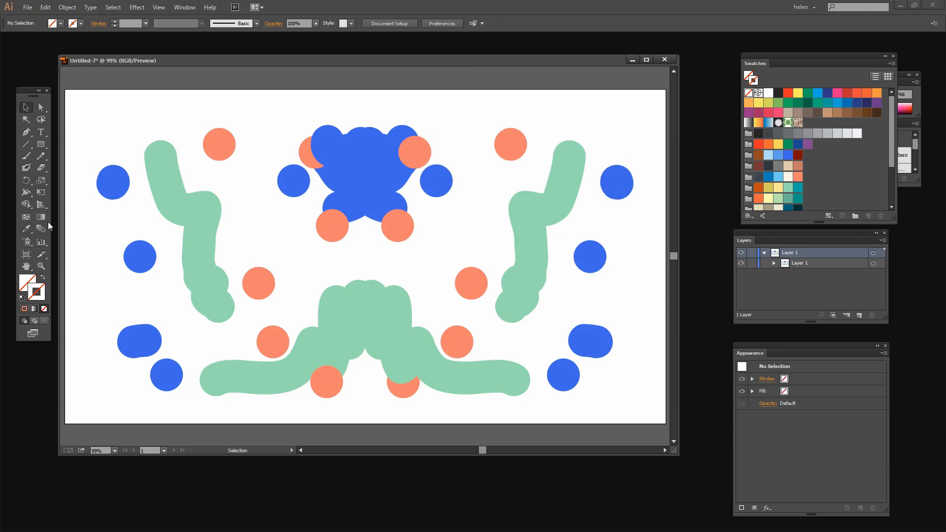
# Paint unmirrored pink blobs with the Blob Brush, then select the expanded artwork
pyautogui.click(25, 168)
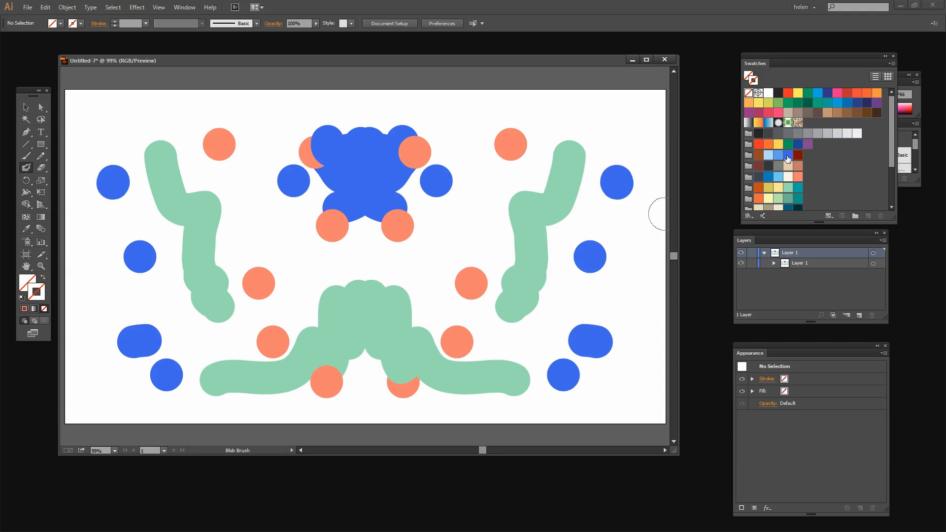
pyautogui.moveTo(765, 191)
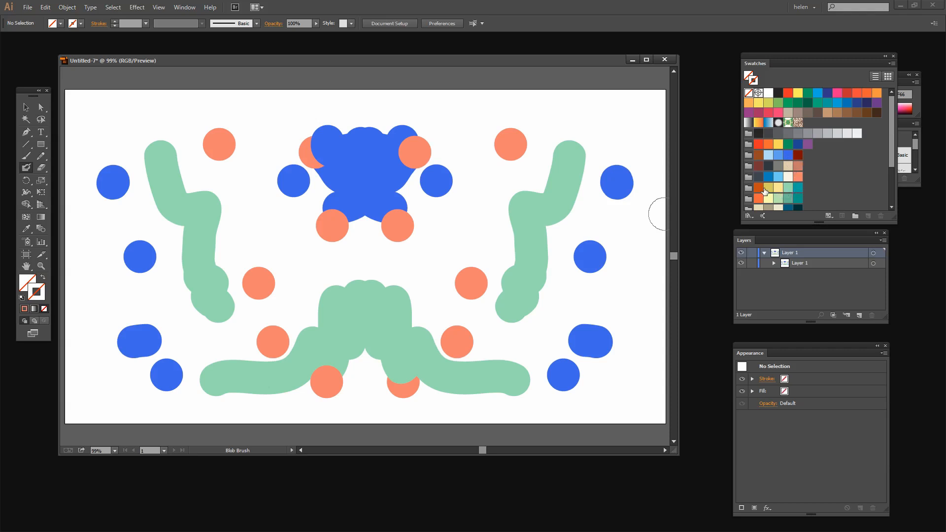
pyautogui.click(838, 93)
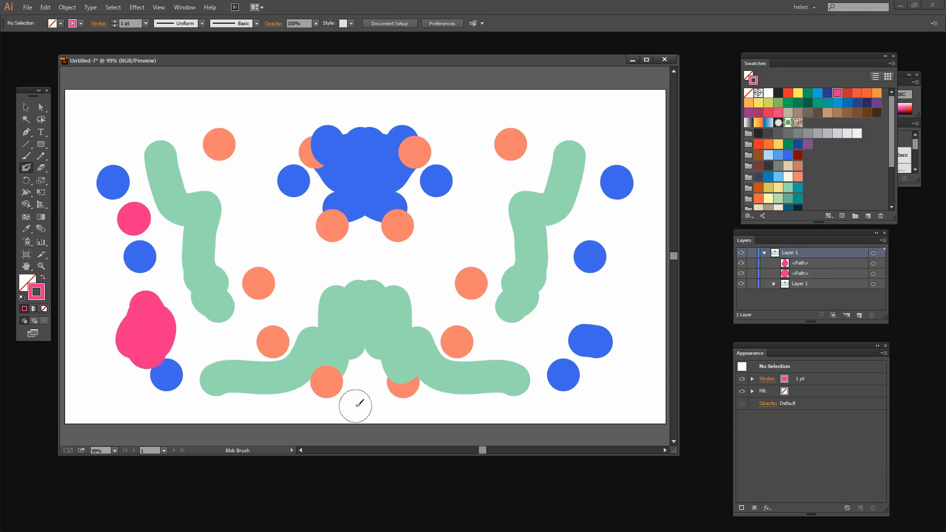
pyautogui.moveTo(596, 430)
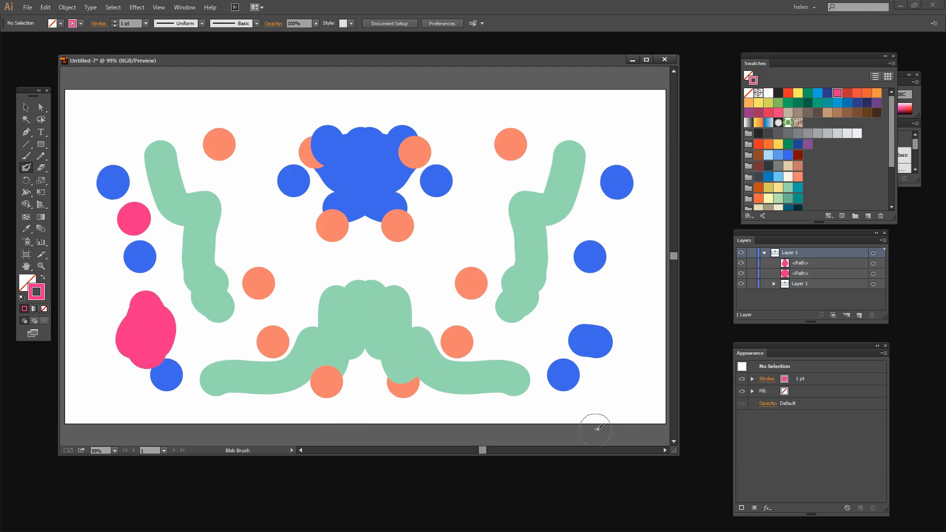
pyautogui.moveTo(554, 367)
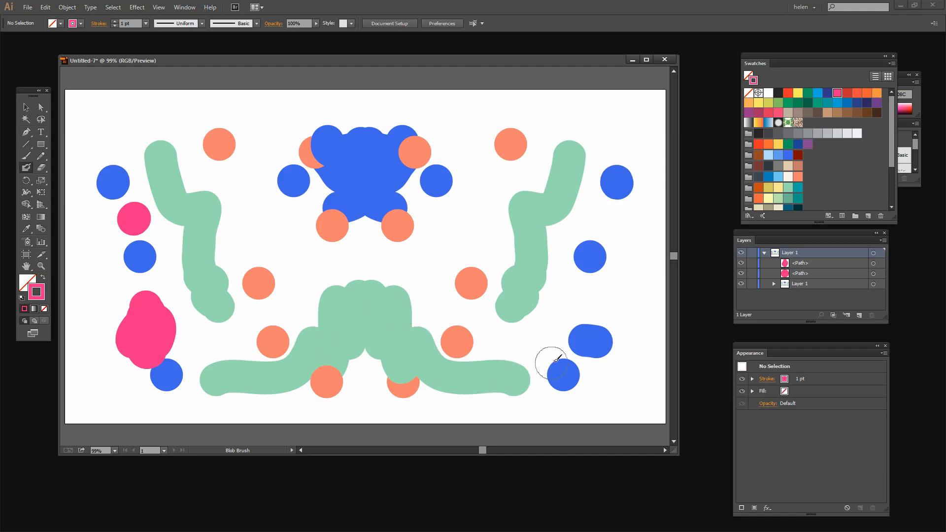
pyautogui.moveTo(370, 111)
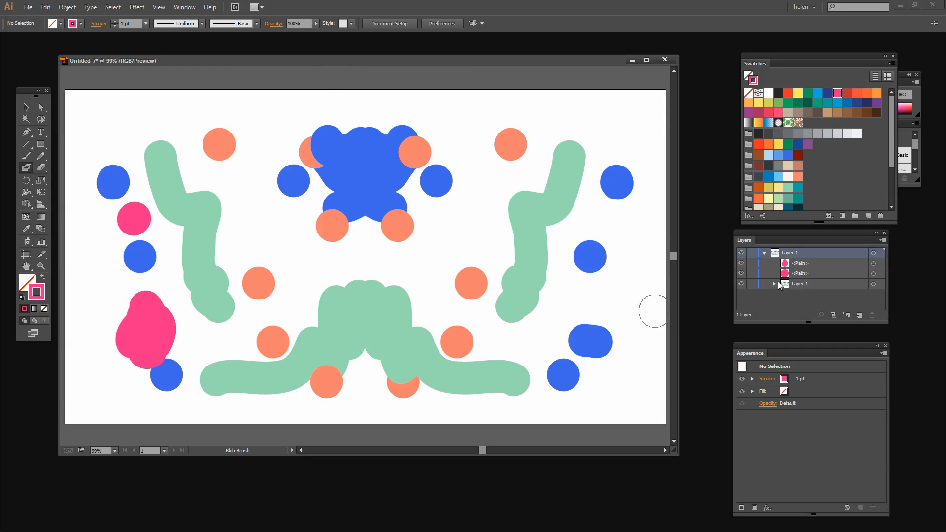
pyautogui.click(775, 284)
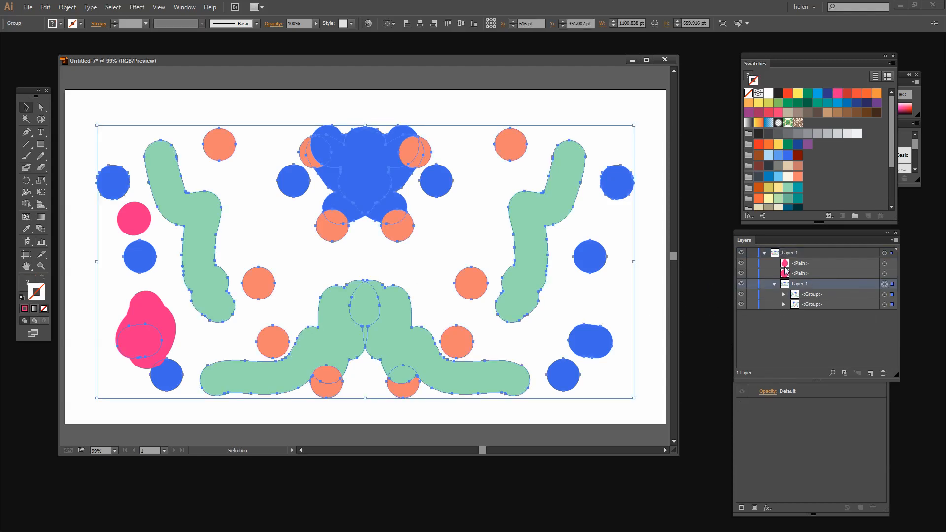
# Ungroup the expanded artwork twice so every shape is its own path
pyautogui.click(67, 7)
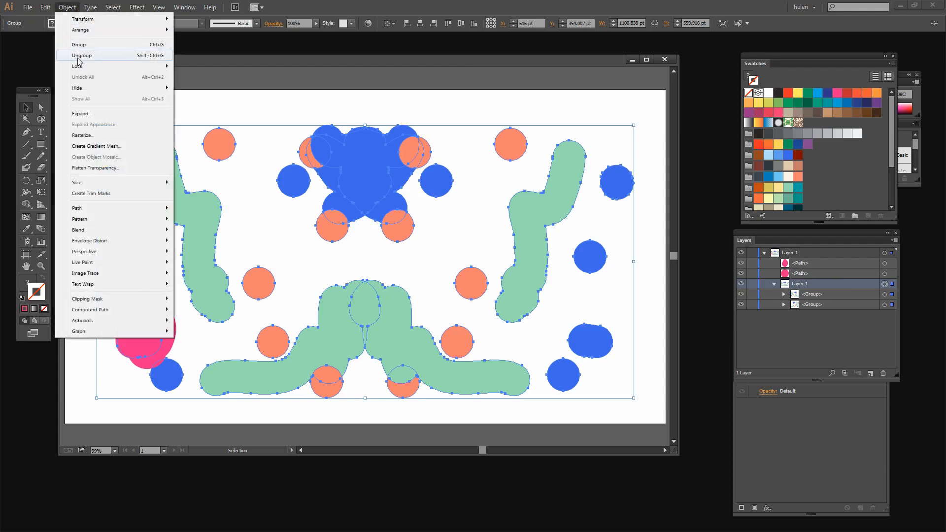
pyautogui.click(82, 55)
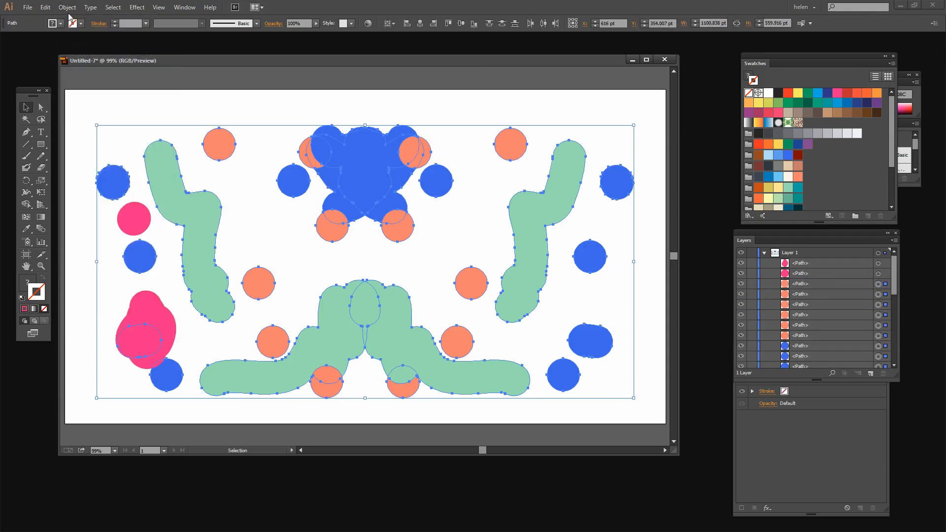
pyautogui.click(67, 8)
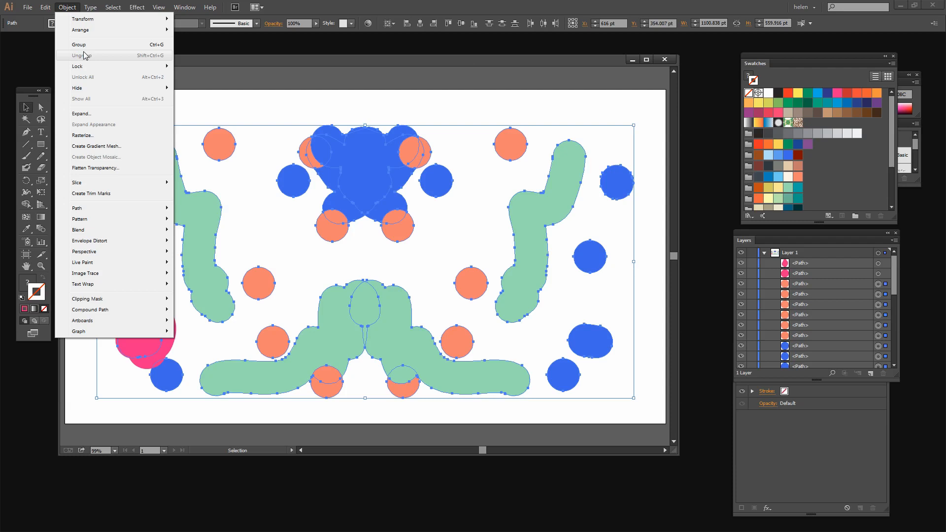
pyautogui.click(84, 55)
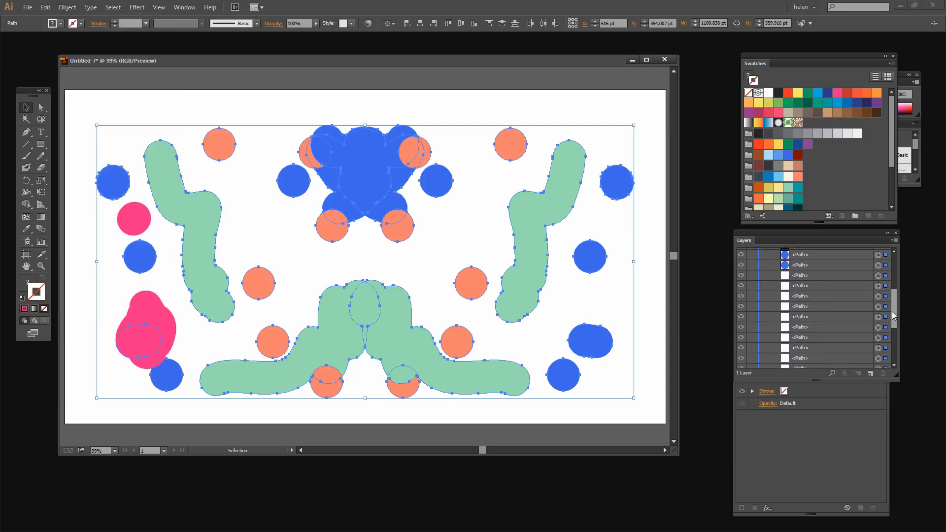
pyautogui.scroll(-3)
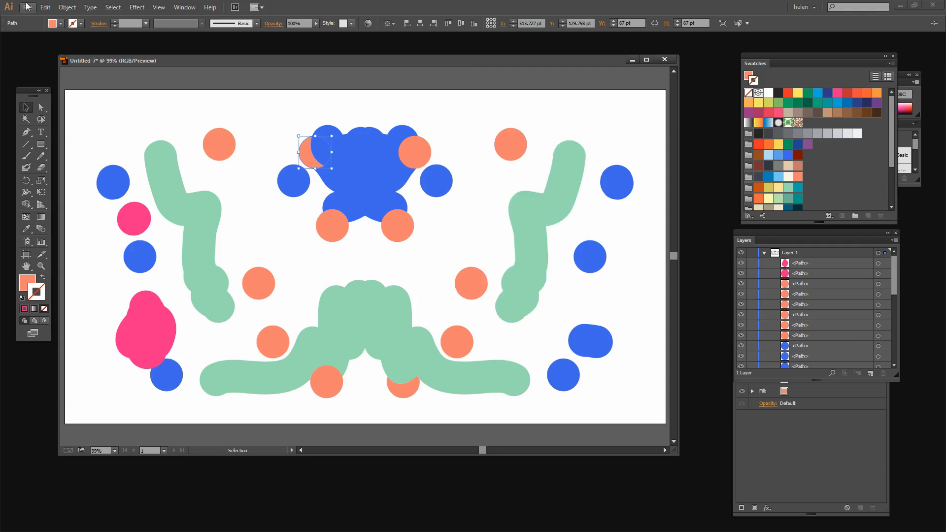
pyautogui.click(28, 7)
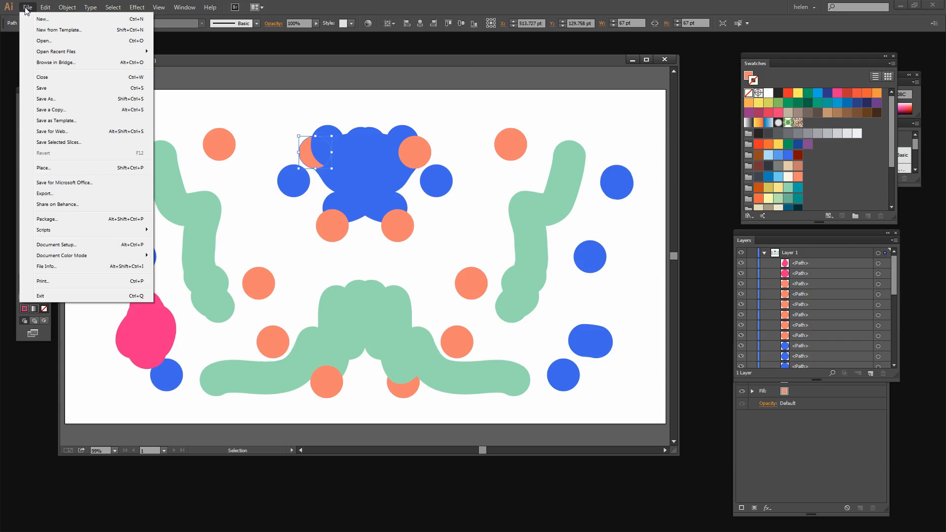
# Start a new 1232×686 pt document and target all of Layer 1 in the Layers panel
pyautogui.click(41, 19)
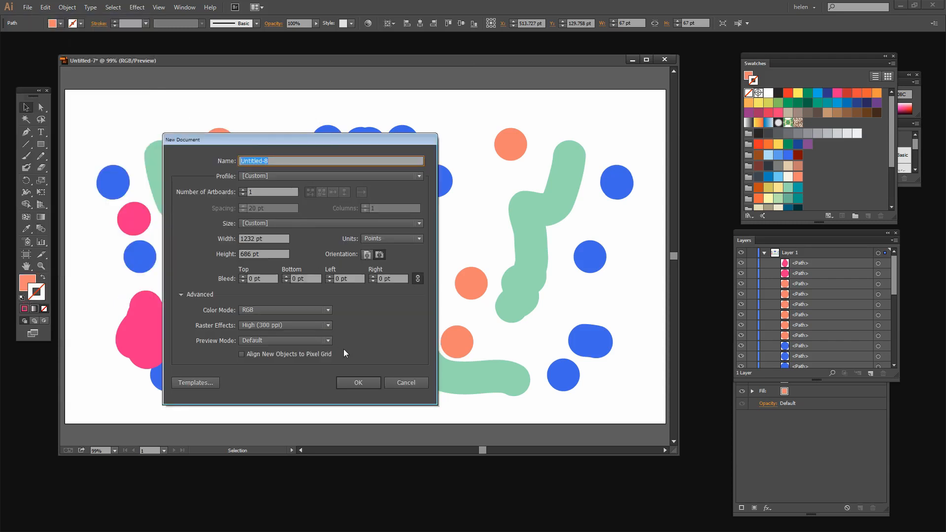
pyautogui.click(358, 382)
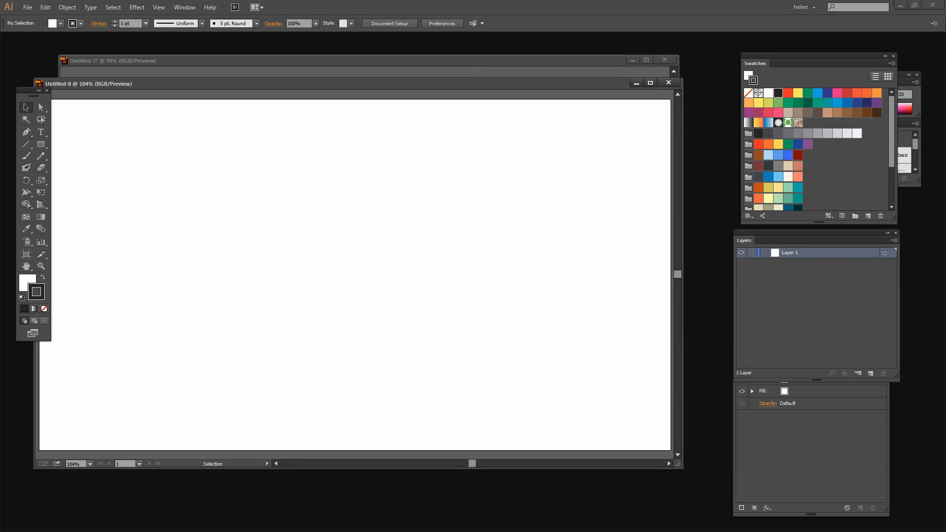
pyautogui.click(29, 8)
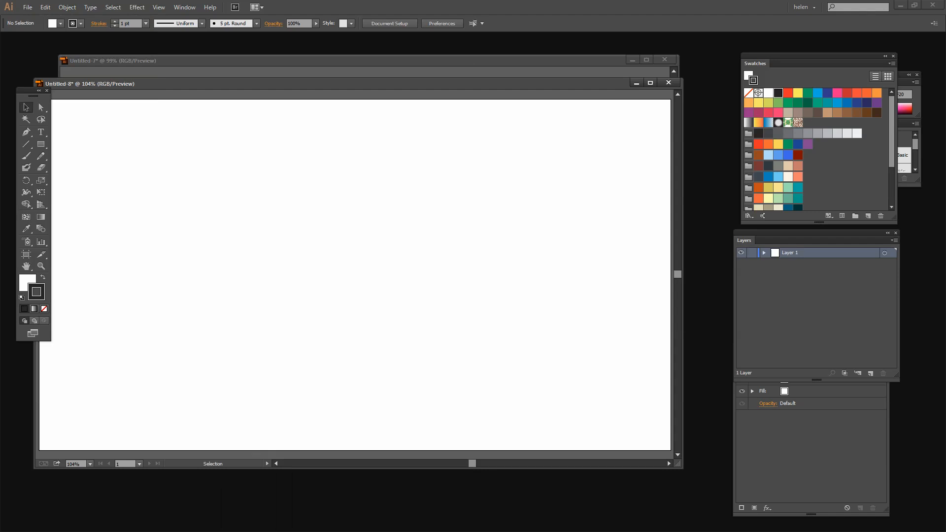
pyautogui.click(764, 253)
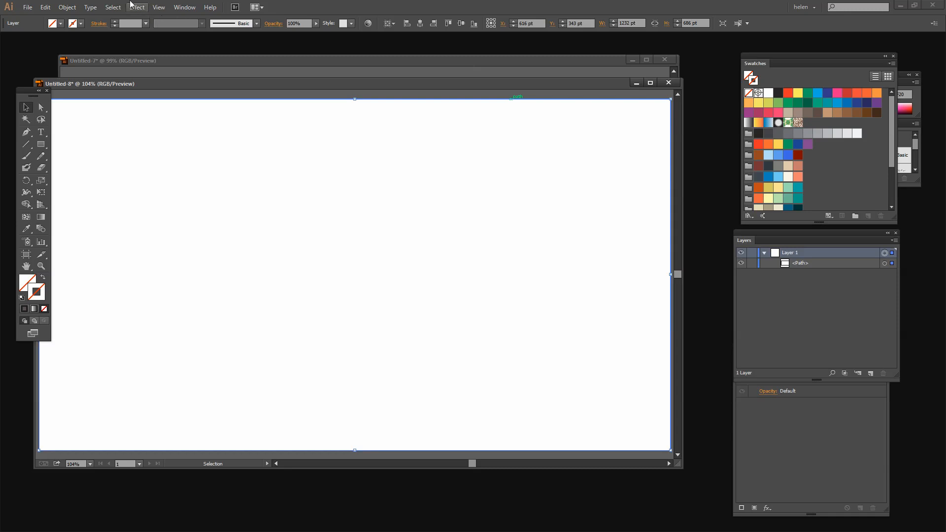
# Apply a Transform effect to Layer 1 with Reflect X on and 1 copy
pyautogui.click(149, 7)
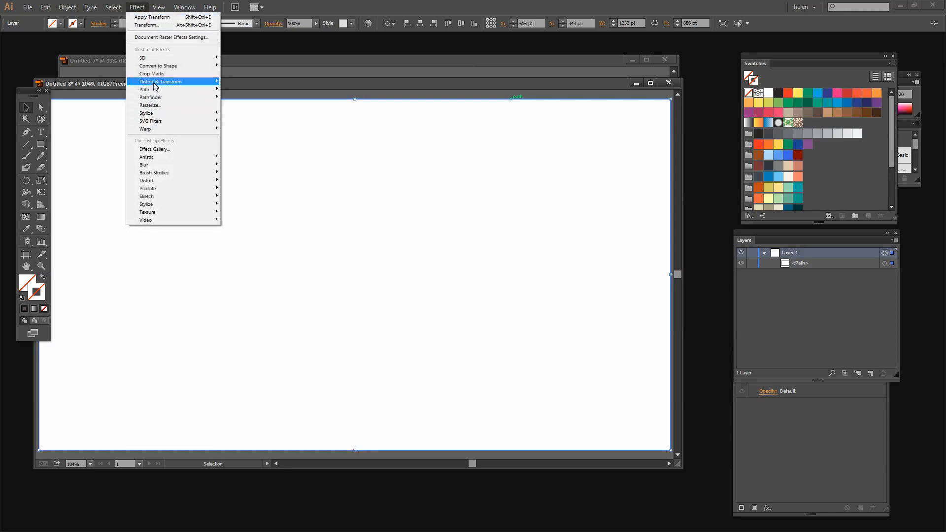
pyautogui.click(157, 80)
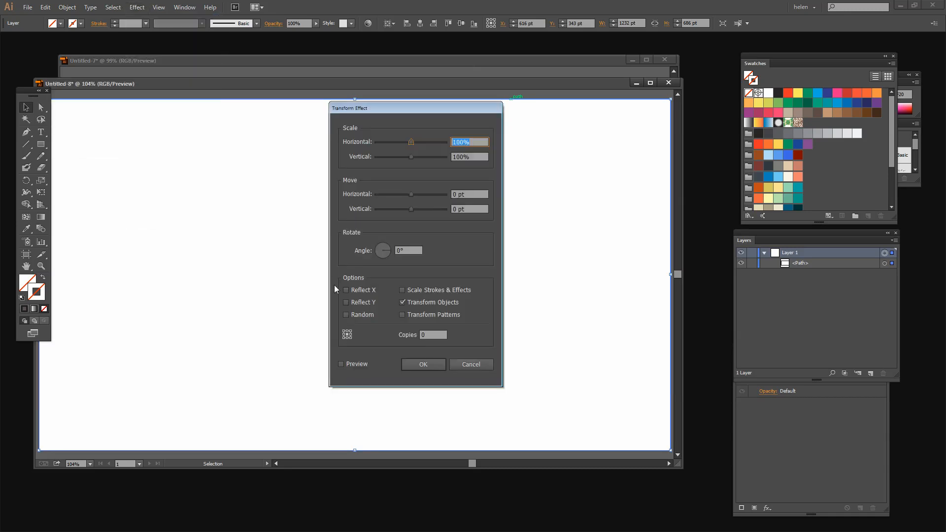
pyautogui.click(346, 289)
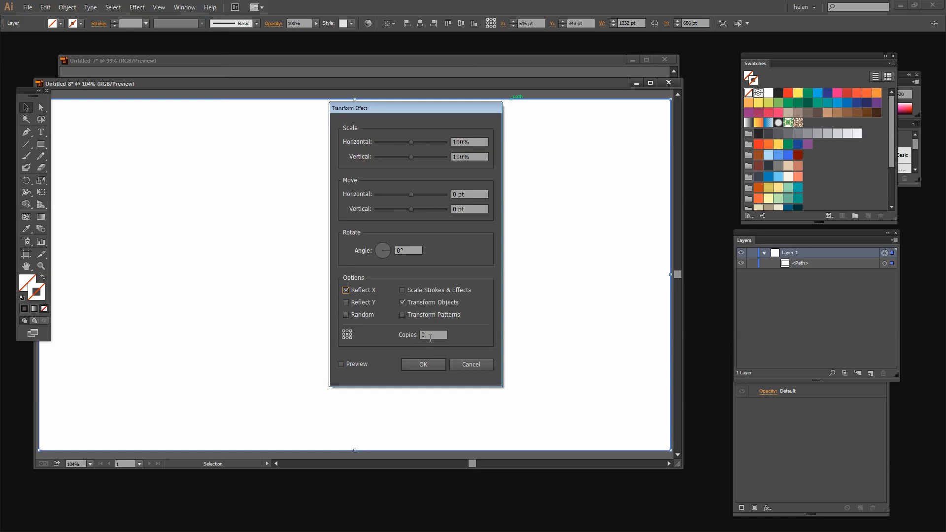
pyautogui.write('1')
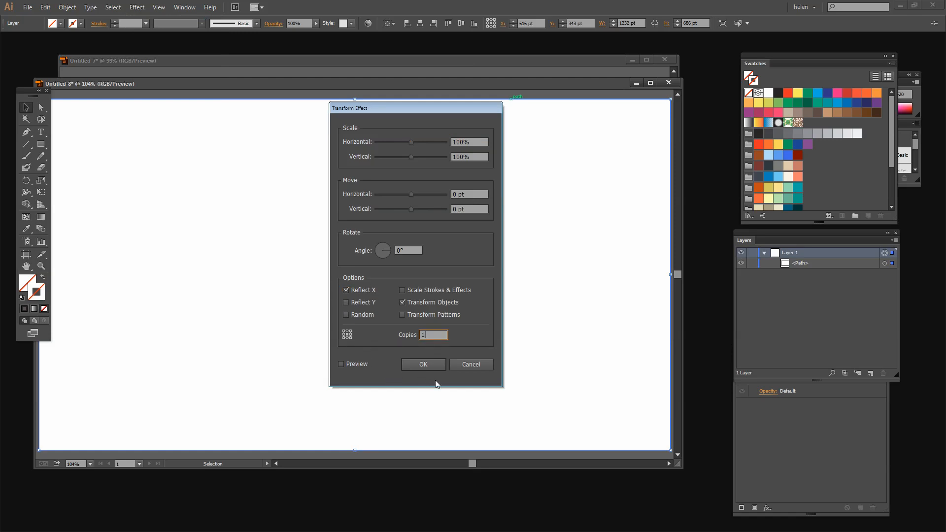
pyautogui.click(422, 364)
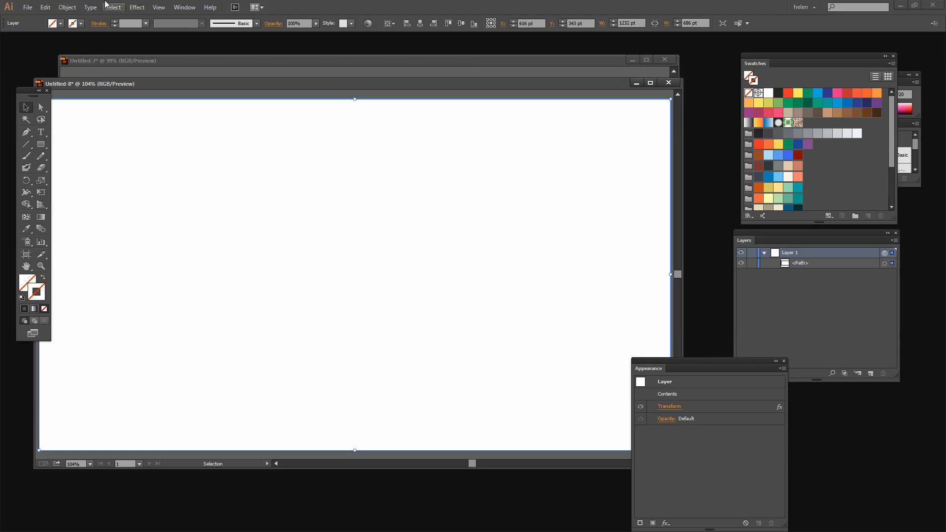
# Stack a second Transform effect on Layer 1 with Reflect Y on and 1 copy
pyautogui.click(136, 7)
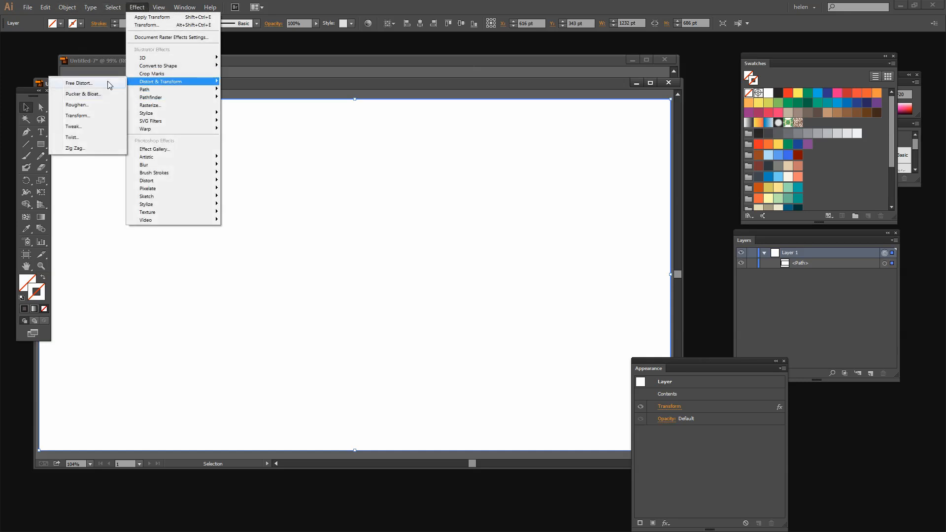
pyautogui.click(79, 83)
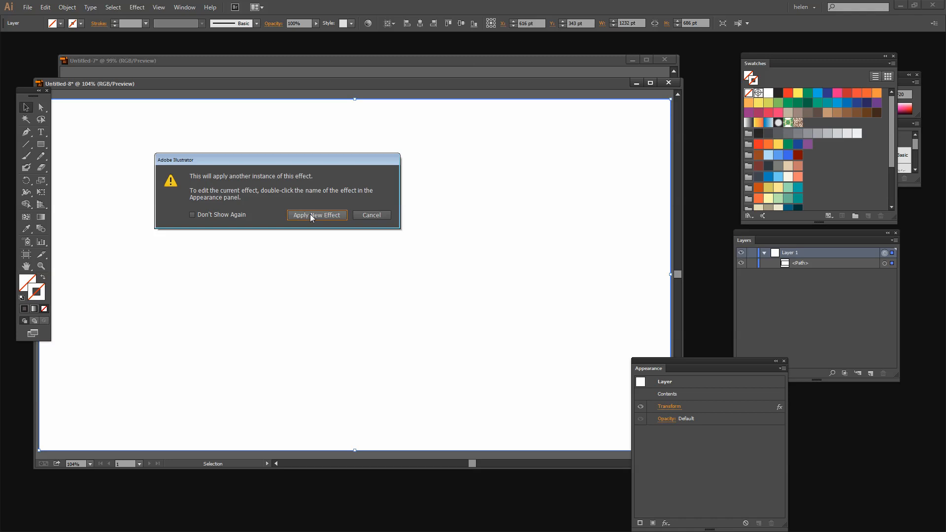
pyautogui.click(317, 215)
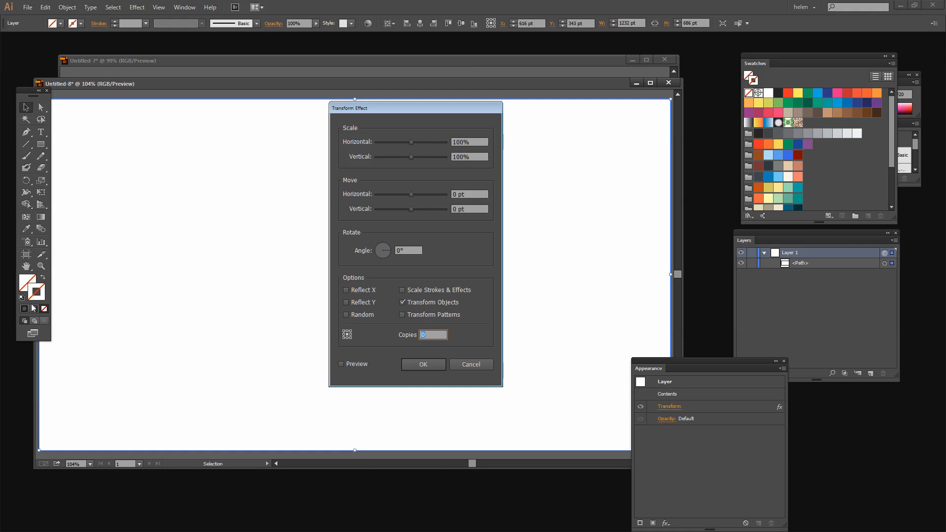
pyautogui.click(346, 302)
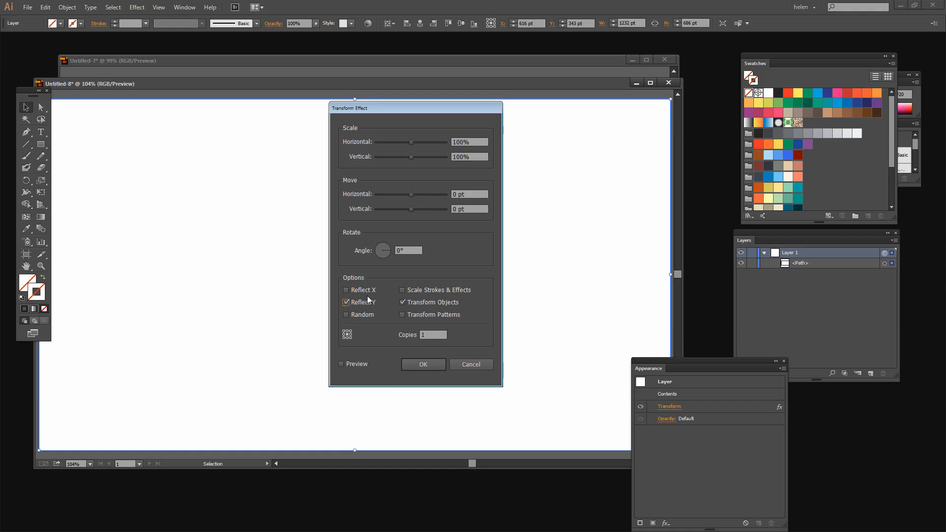
pyautogui.click(424, 365)
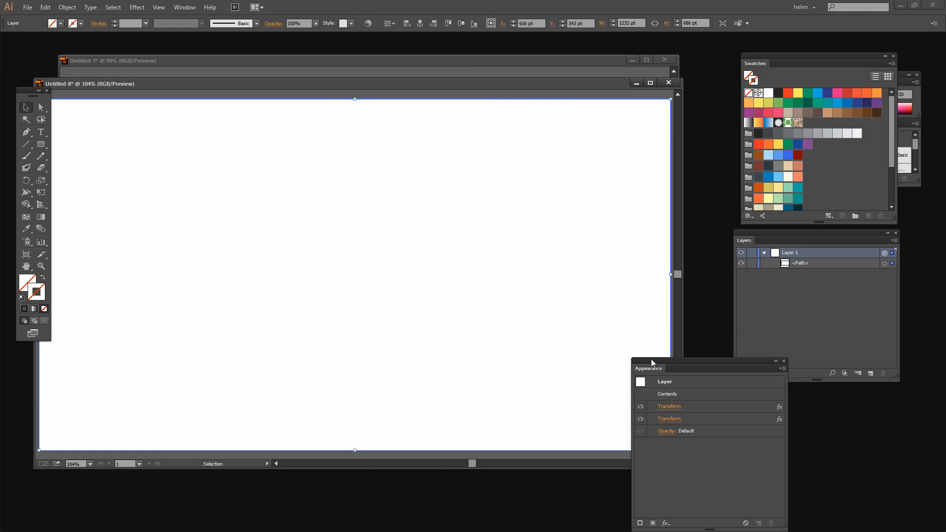
pyautogui.moveTo(648, 367); pyautogui.dragTo(743, 353)
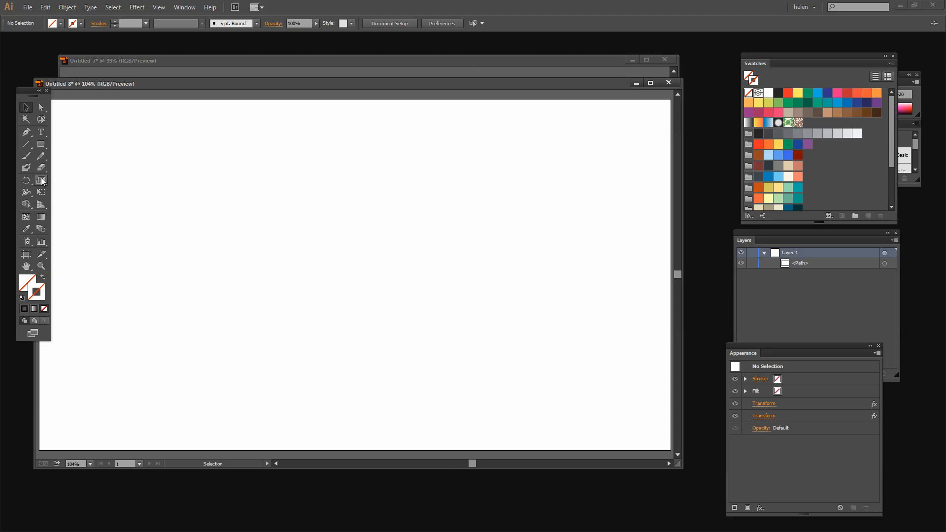
pyautogui.moveTo(26, 167)
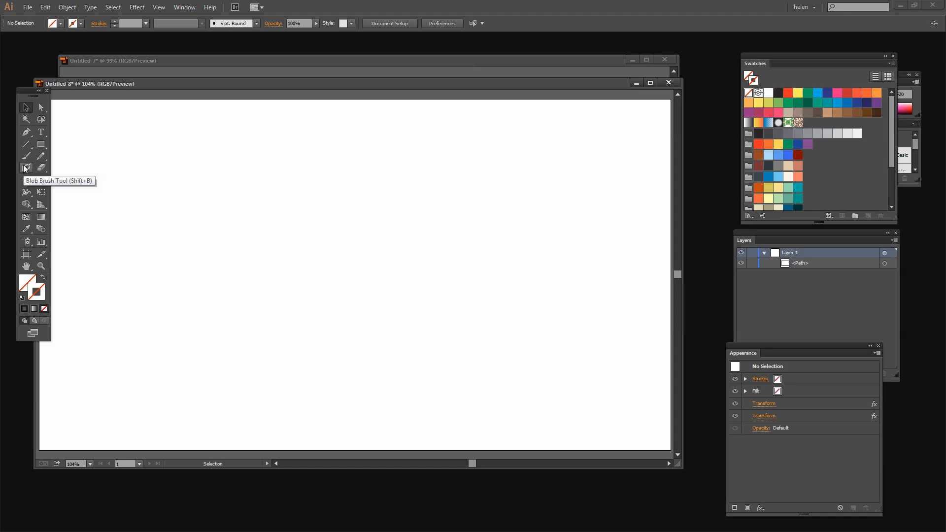
# Switch to the Blob Brush to paint teal and salmon strokes mirrored into four quadrants
pyautogui.click(25, 167)
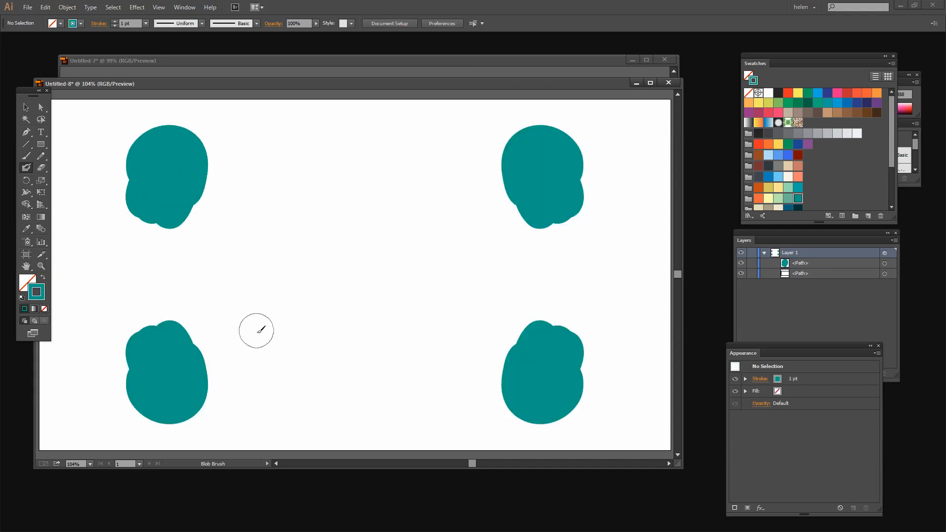
pyautogui.moveTo(115, 169)
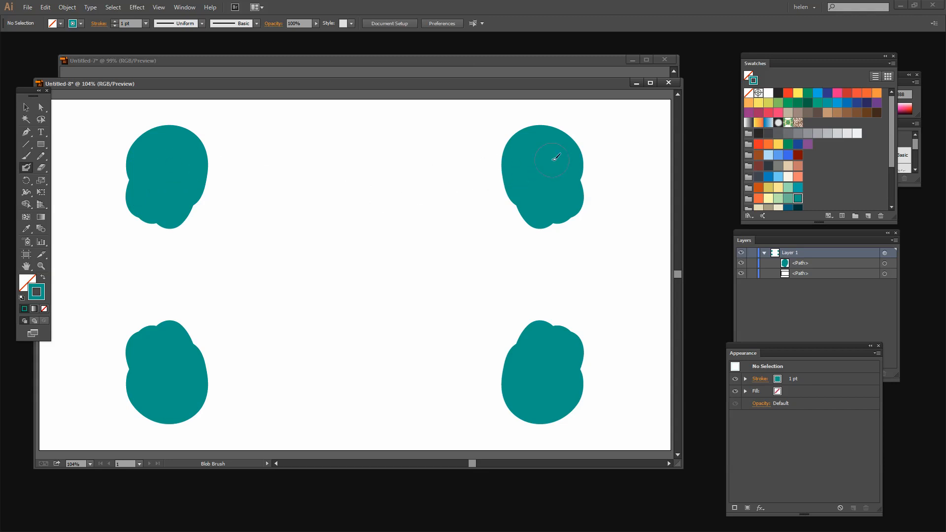
pyautogui.moveTo(537, 173)
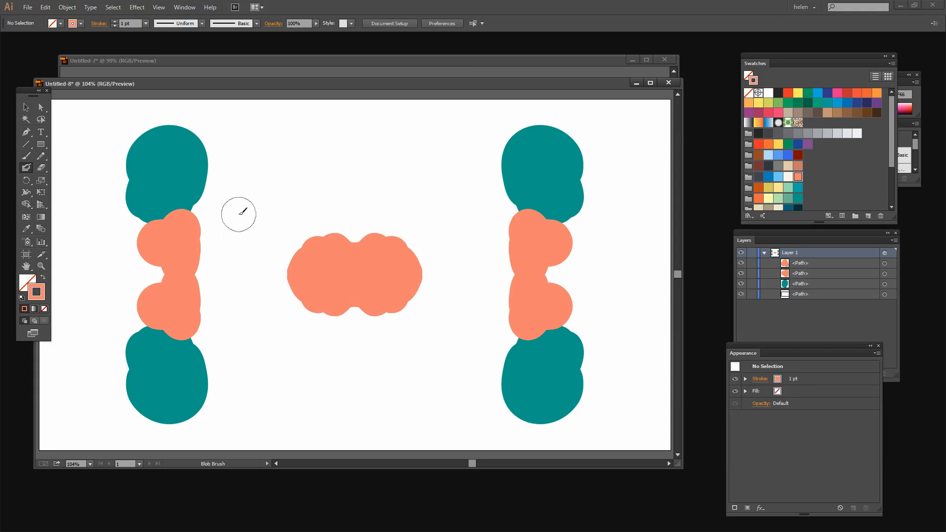
pyautogui.moveTo(205, 104)
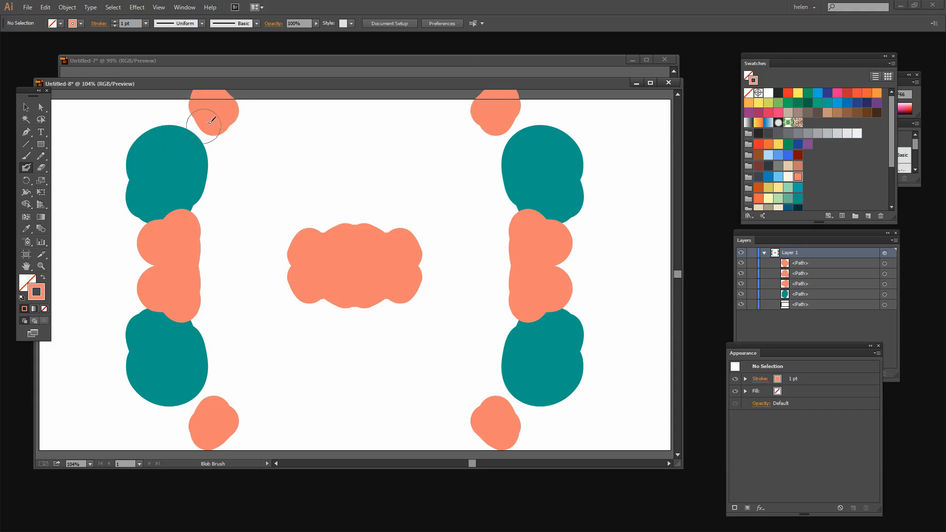
pyautogui.moveTo(98, 111)
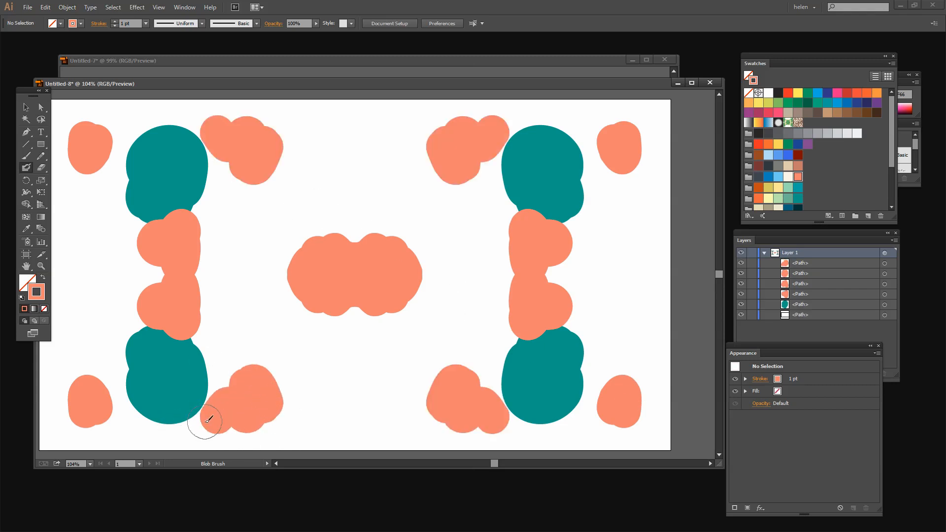
pyautogui.moveTo(35, 346)
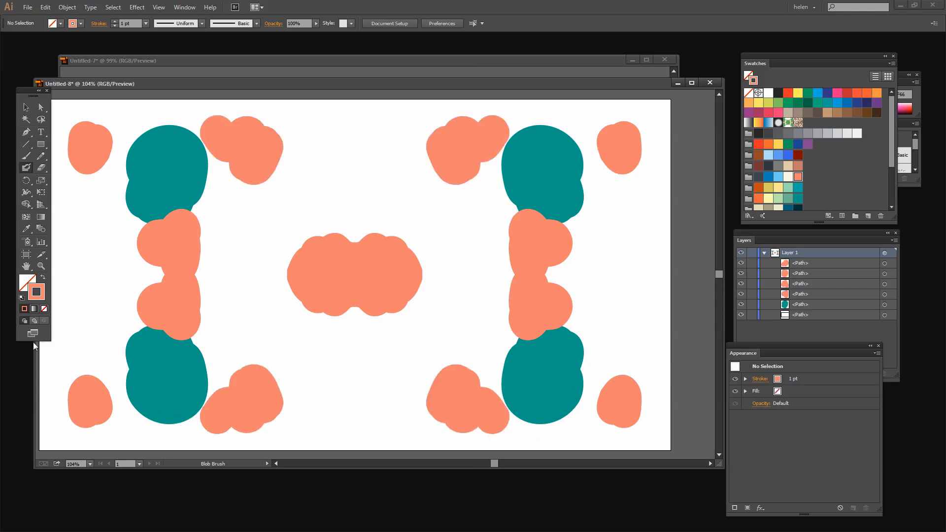
pyautogui.moveTo(441, 277)
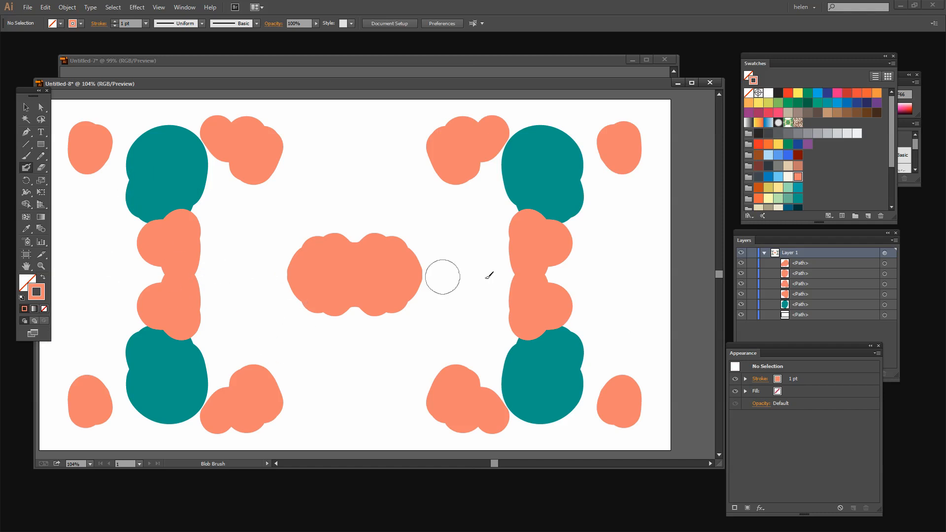
pyautogui.moveTo(796, 191)
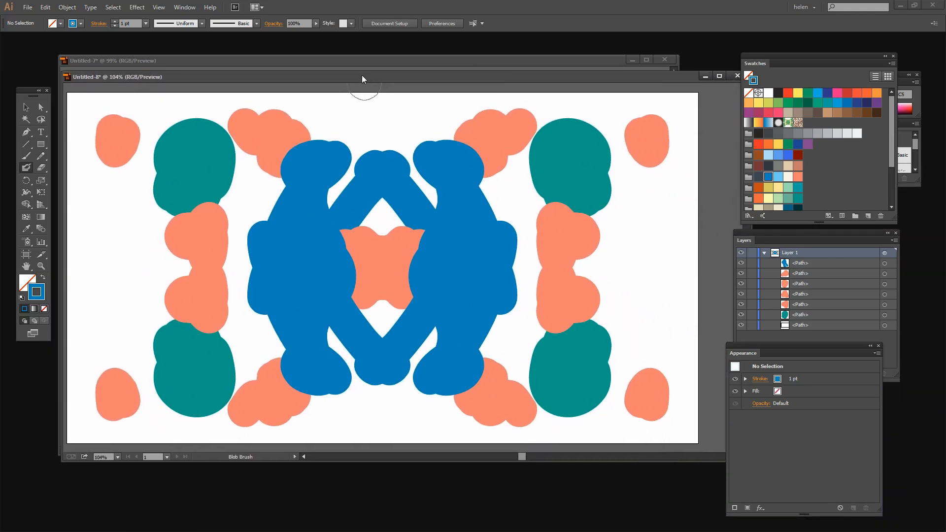
pyautogui.moveTo(605, 441)
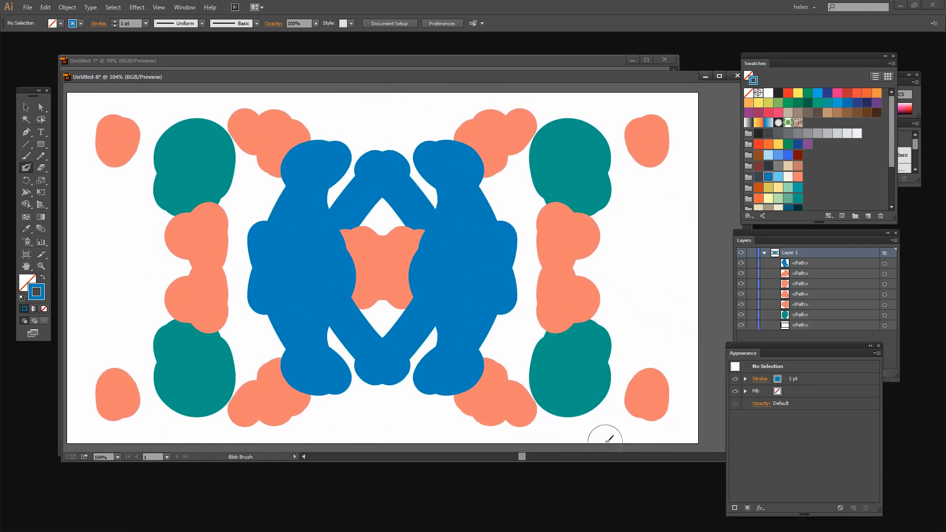
pyautogui.moveTo(433, 476)
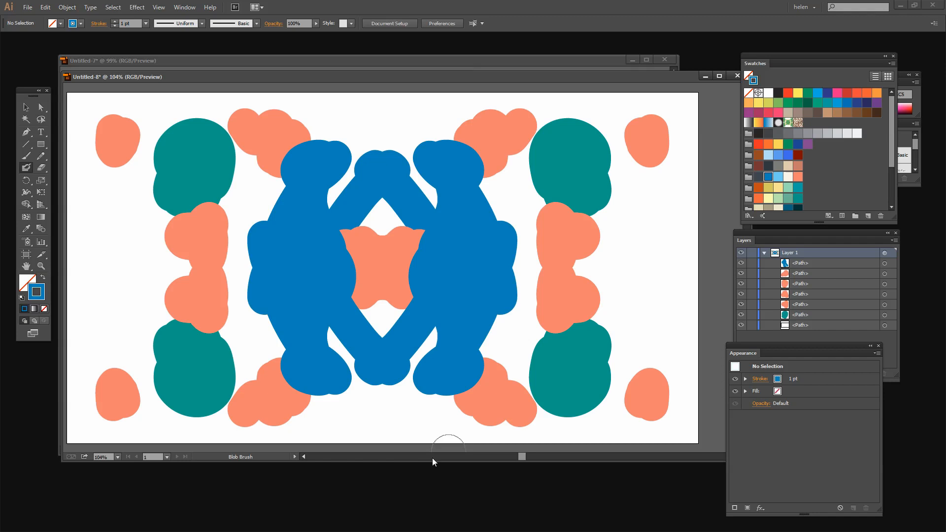
pyautogui.moveTo(356, 438)
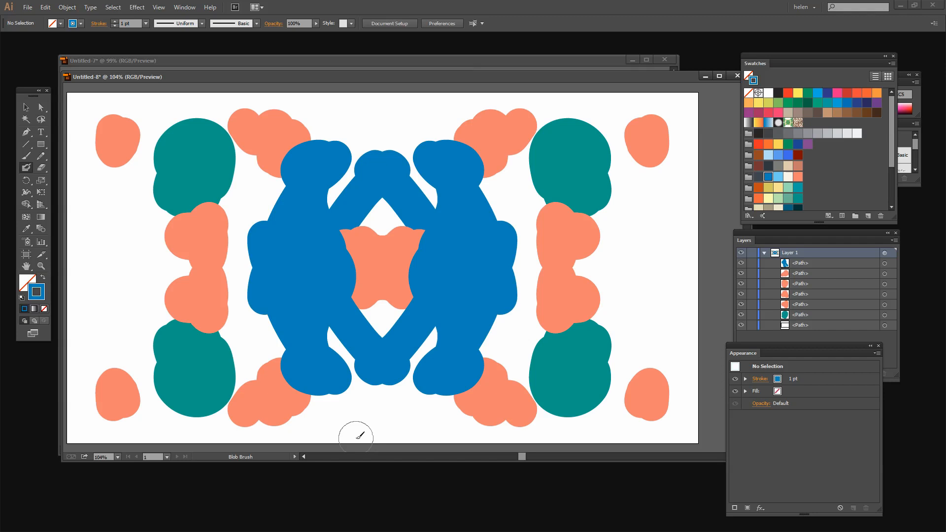